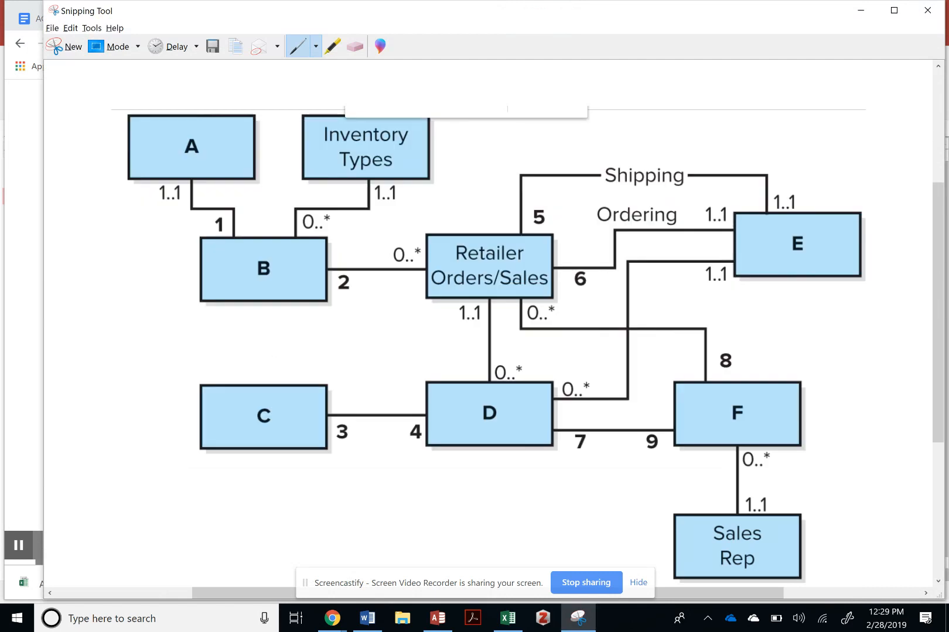
Step: Review the snipped assignment diagram and switch to its annotated copy in Word
click(367, 618)
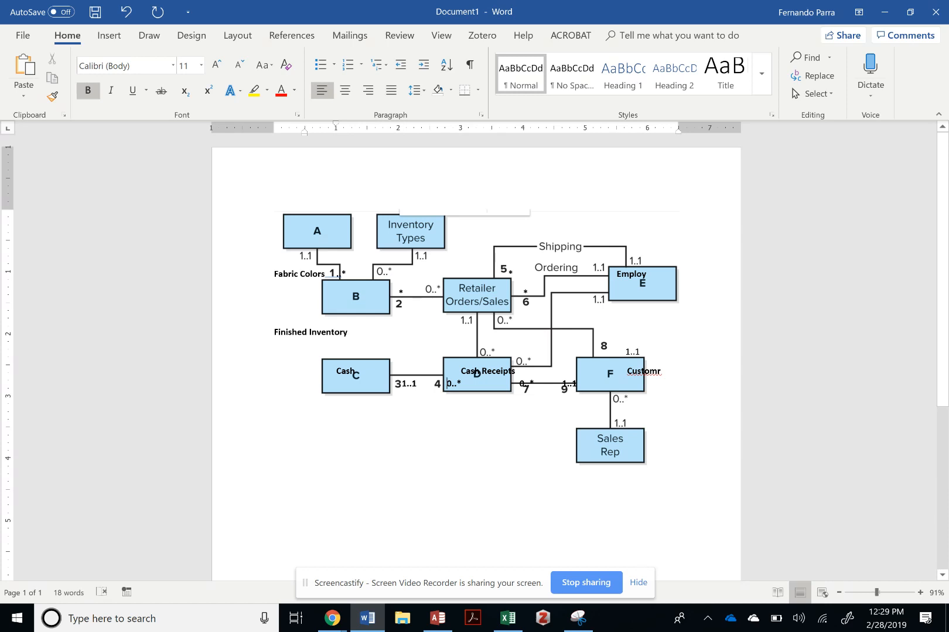
key(alt+tab)
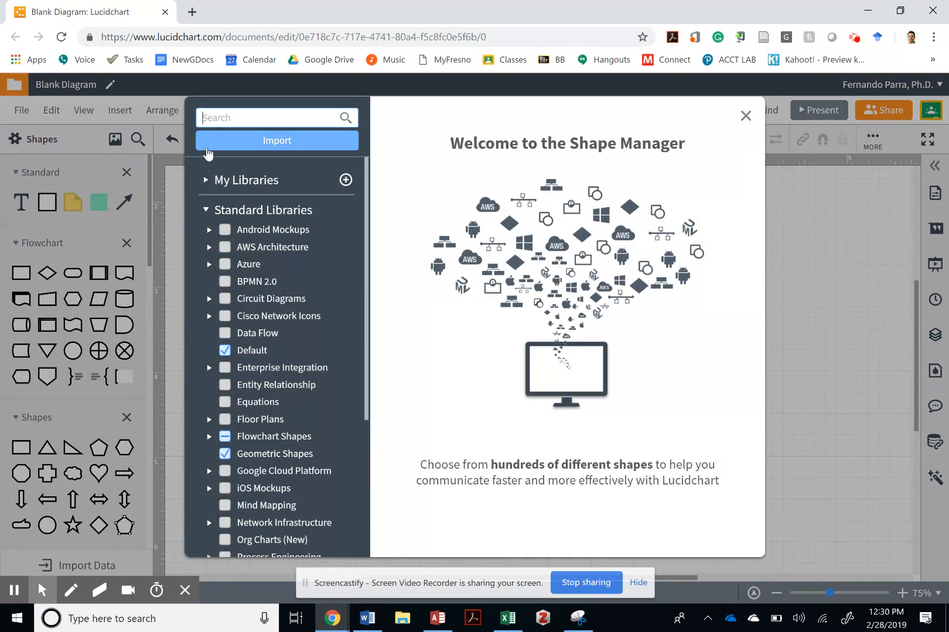
Step: Search 'uml' in Shape Manager and keep only the UML Class Dgm and Entity Relationship libraries
text(uml)
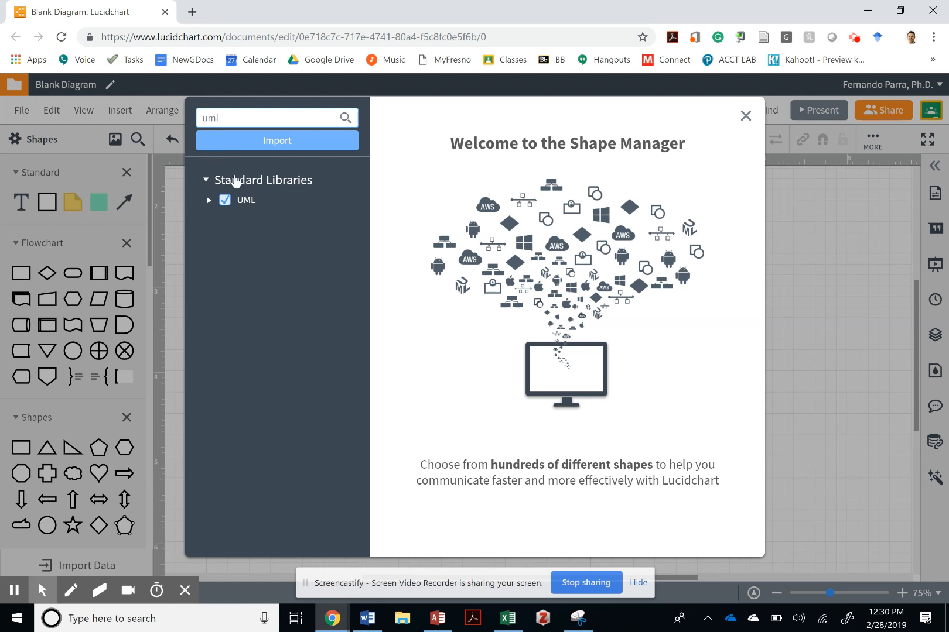
click(245, 200)
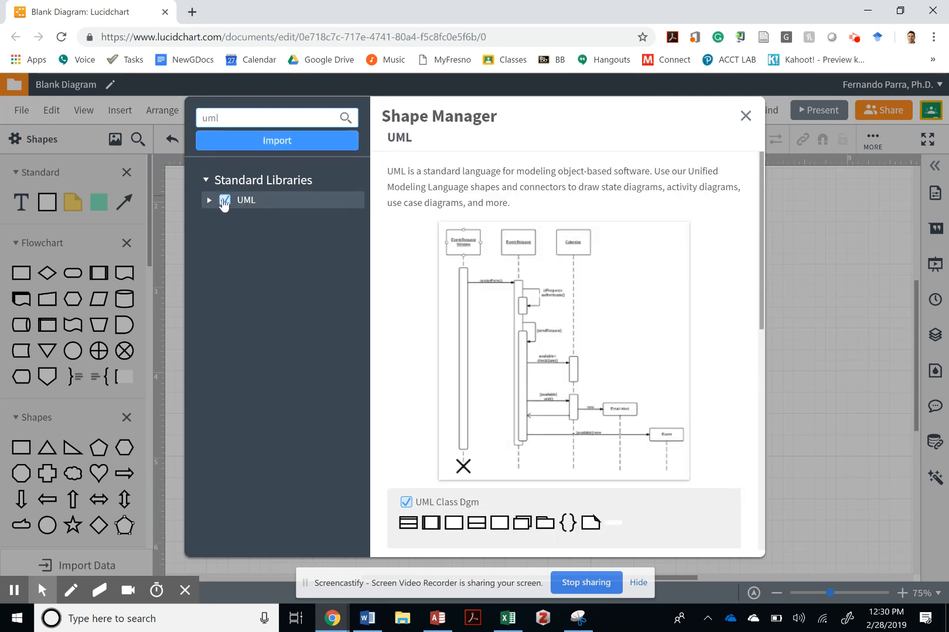
click(225, 200)
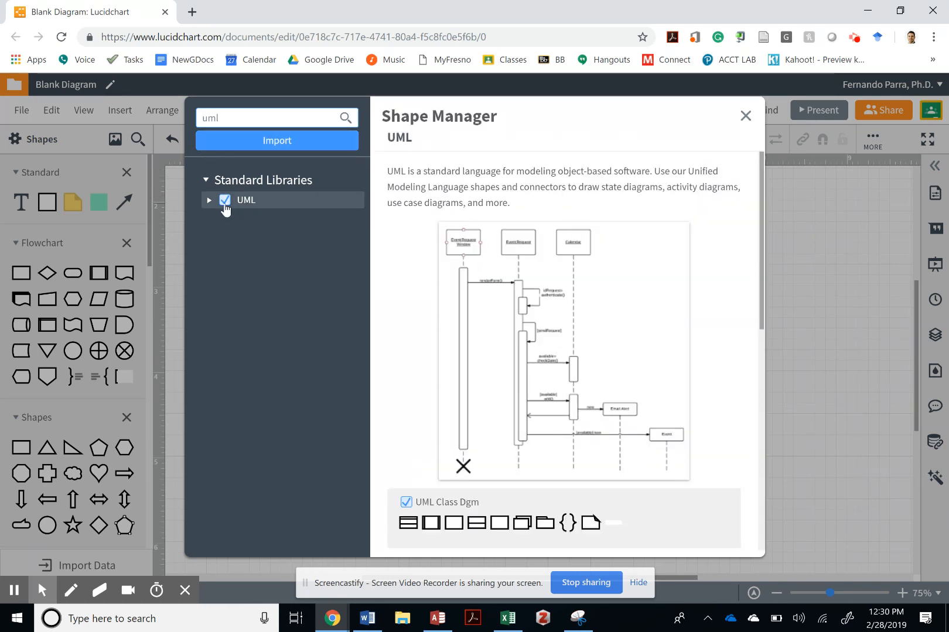
click(208, 200)
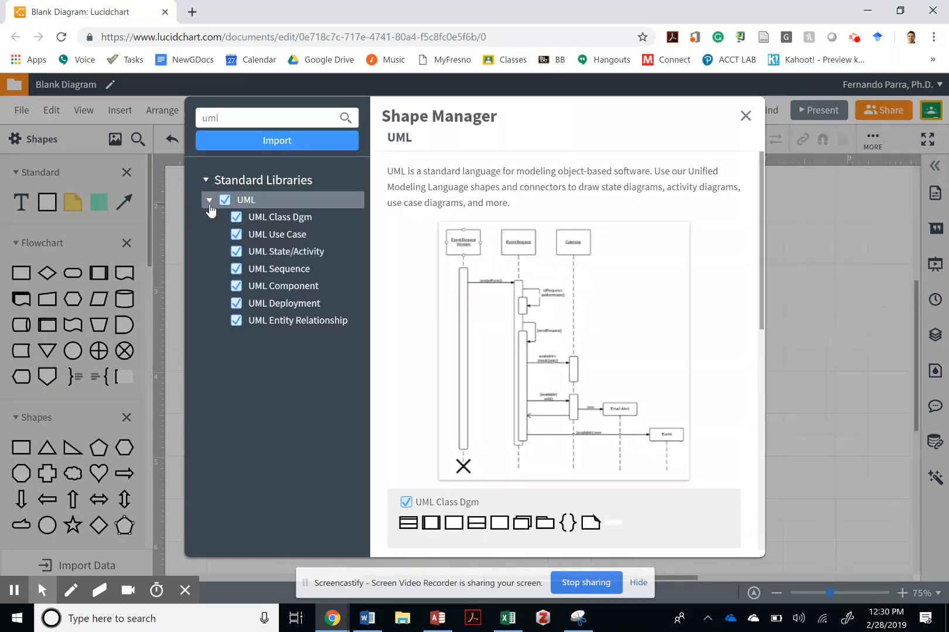
mouse_move(286, 251)
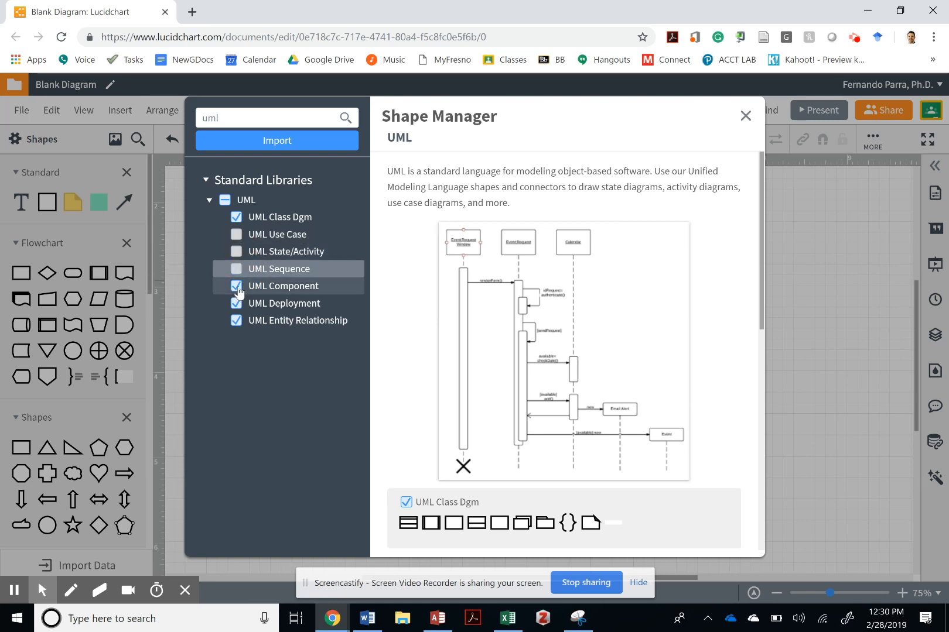
click(235, 286)
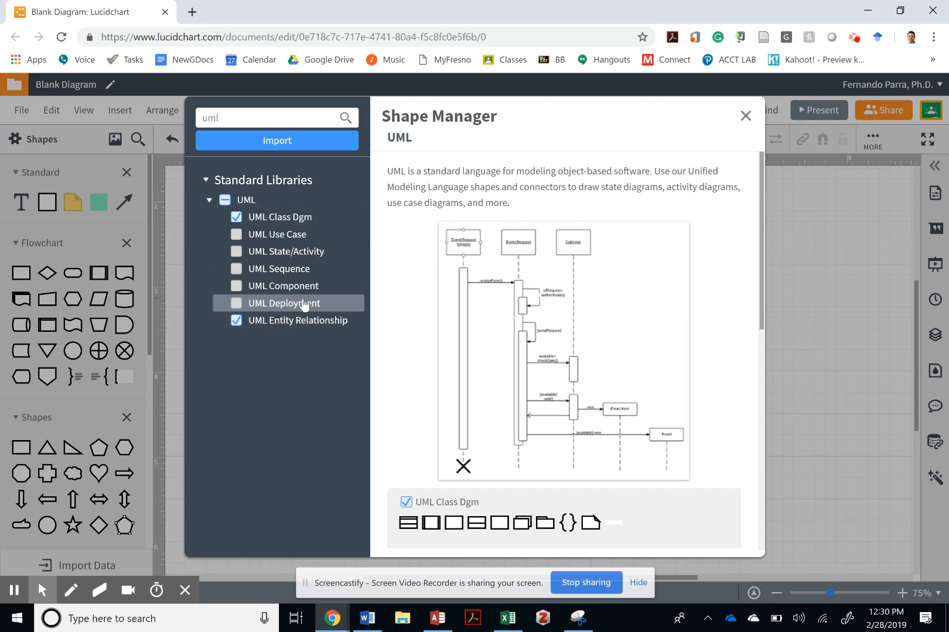
mouse_move(302, 303)
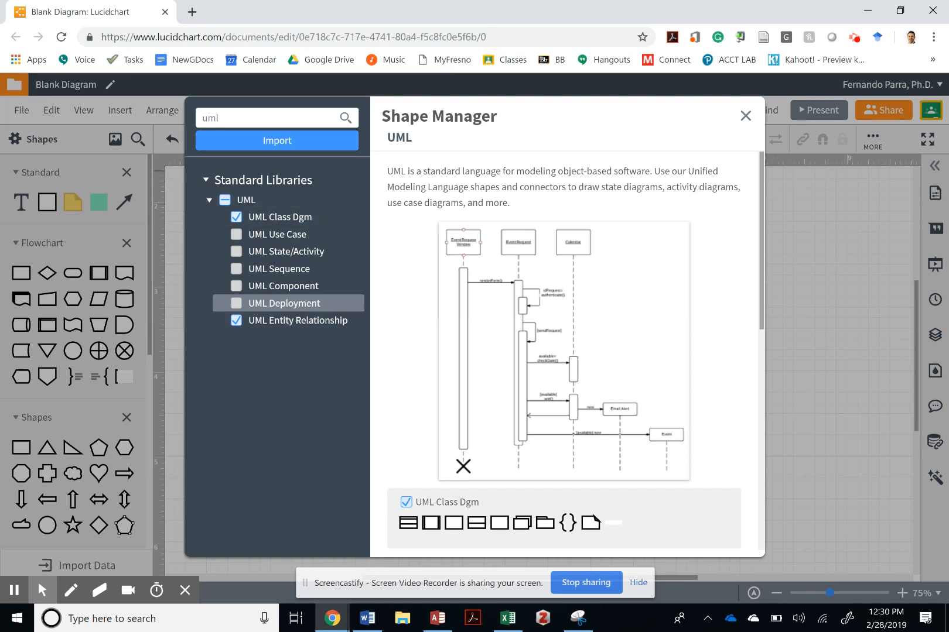
click(296, 320)
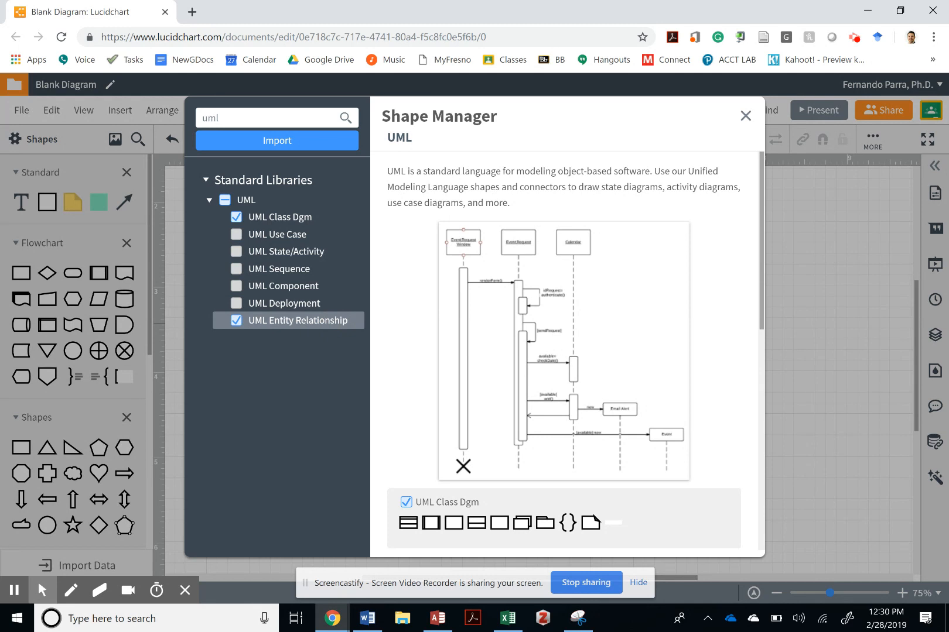
click(745, 116)
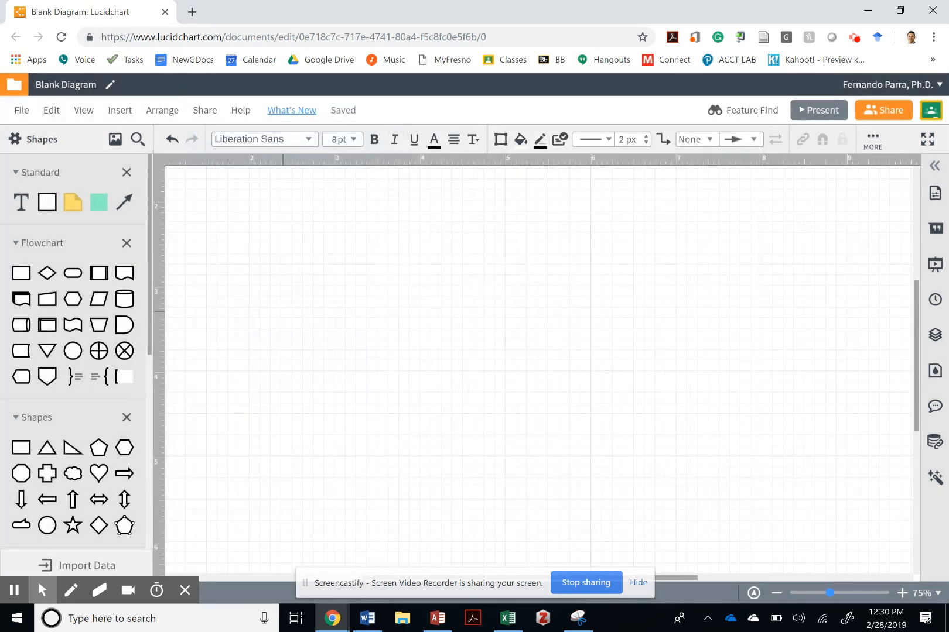
Step: Drag a UML Interface class shape from the UML Class Dgm library onto the blank canvas
scroll(down, 3)
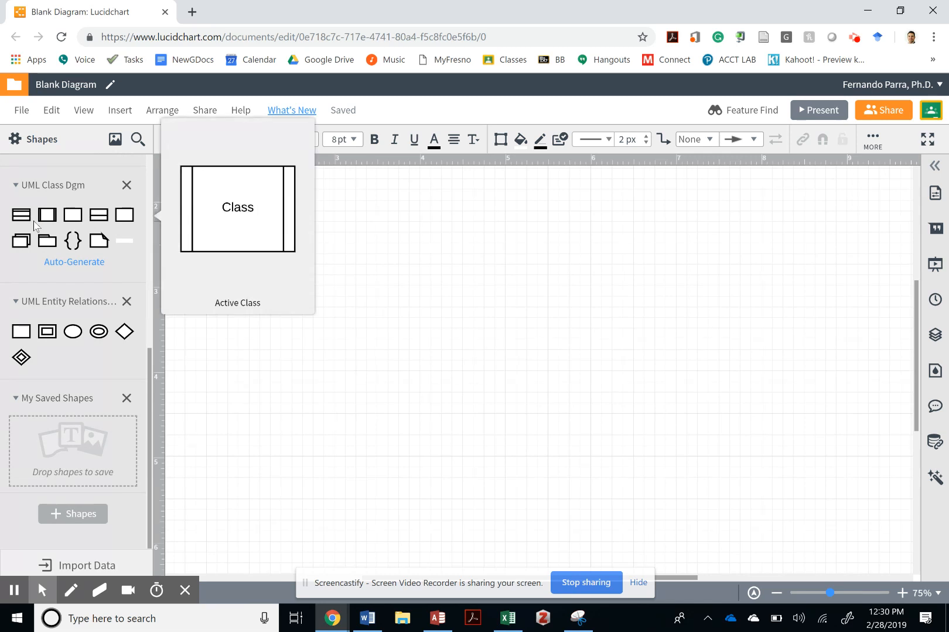
mouse_move(126, 215)
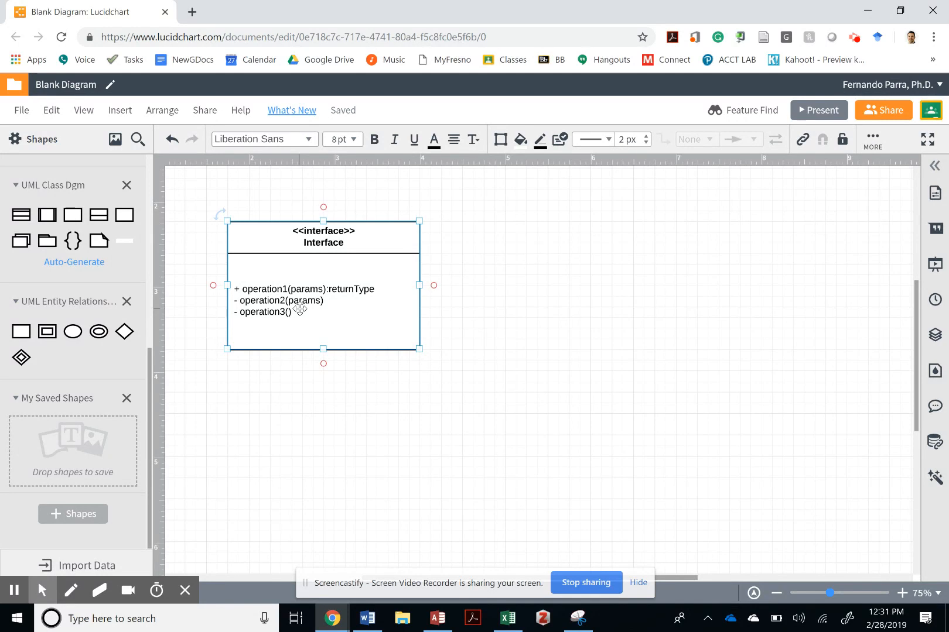
click(513, 18)
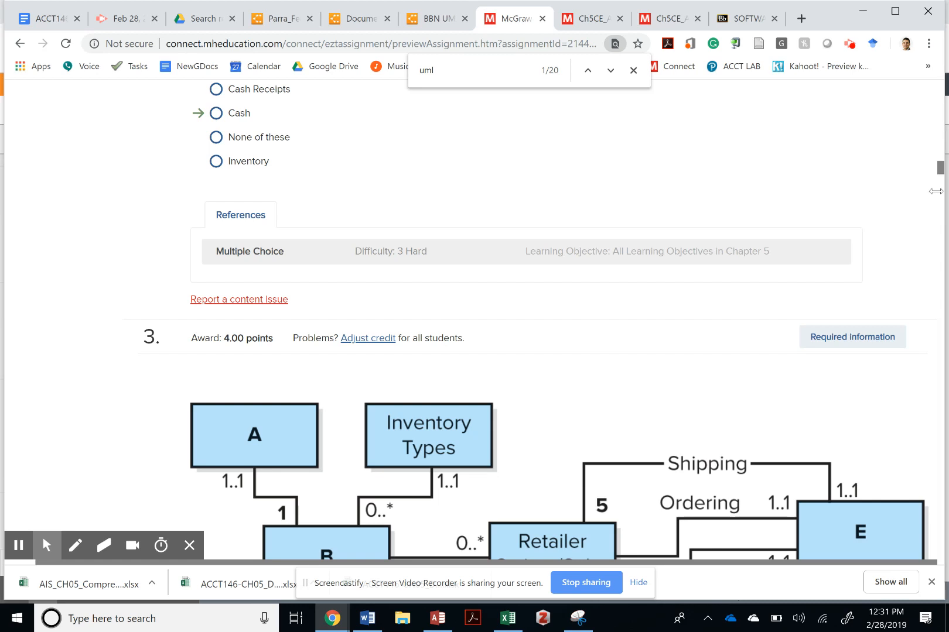
Step: Scroll to question 10's field table for Cash, Retailer Cash Receipts and Retailer Customers
scroll(up, 3)
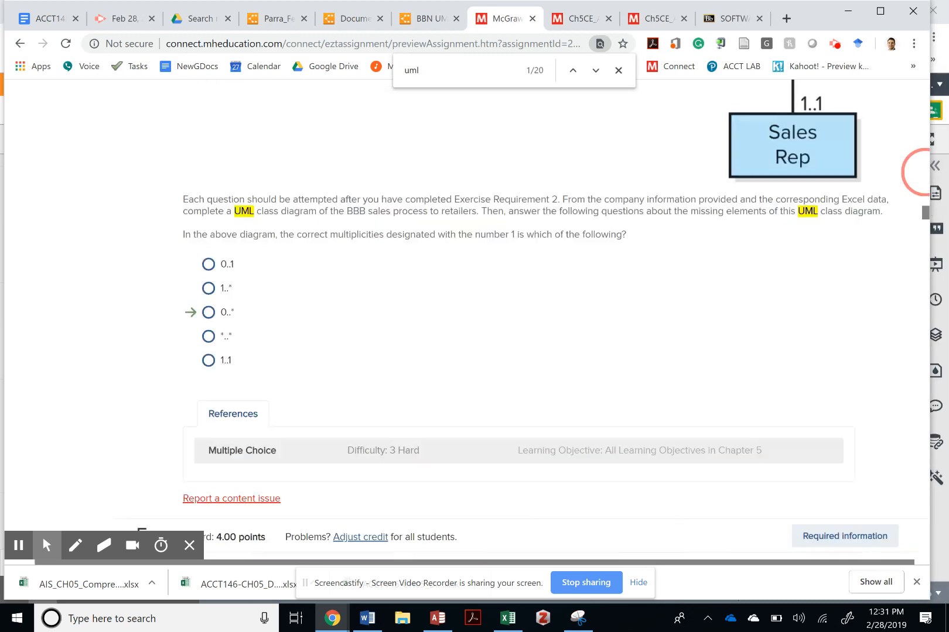
scroll(down, 3)
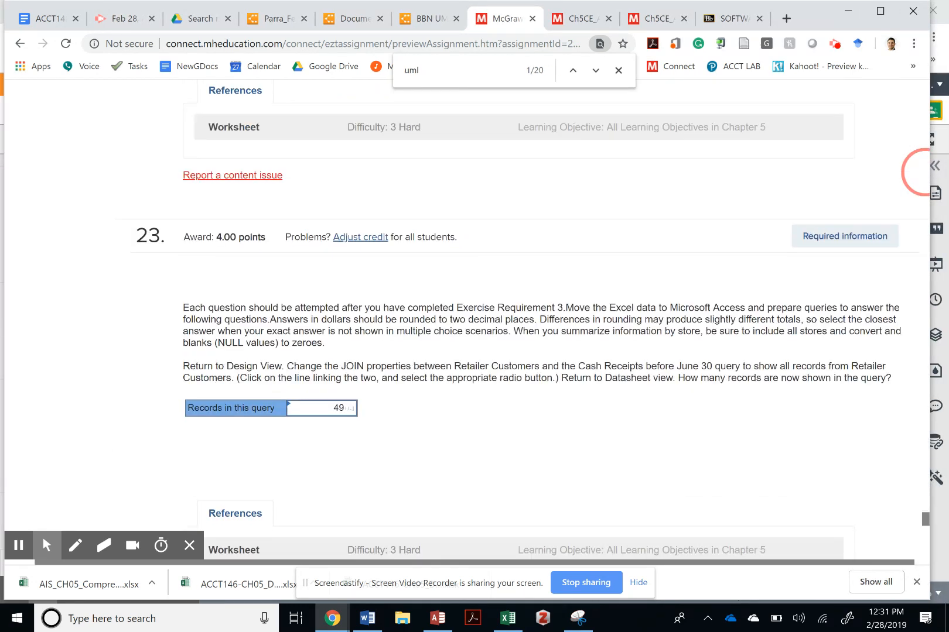
scroll(up, 3)
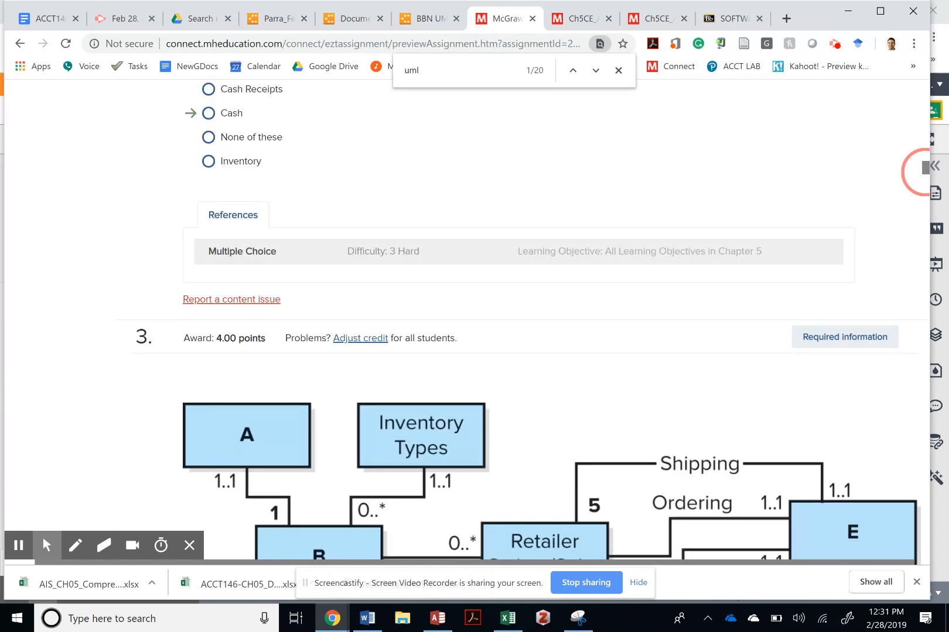
scroll(down, 3)
text(10.)
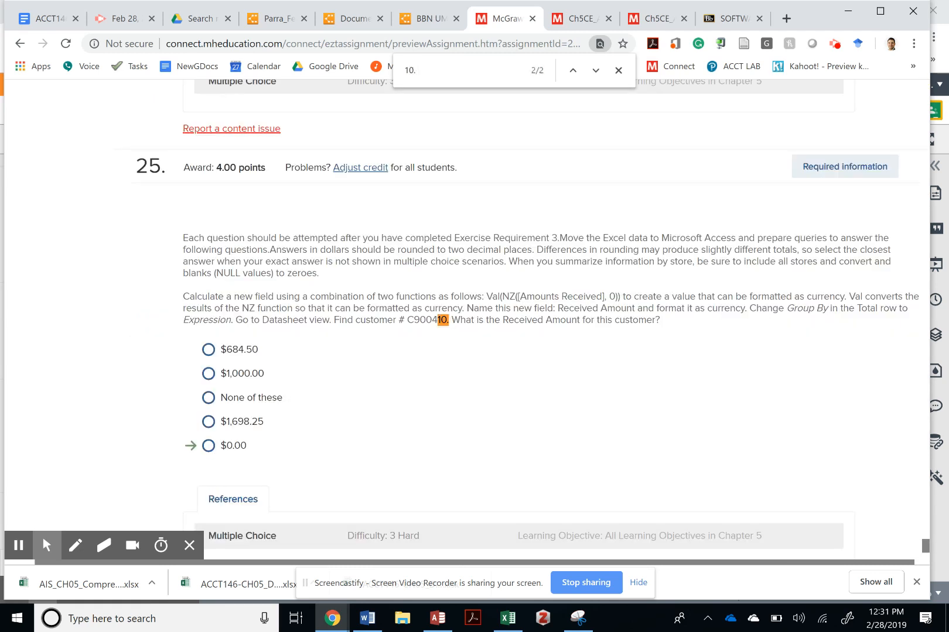
click(571, 70)
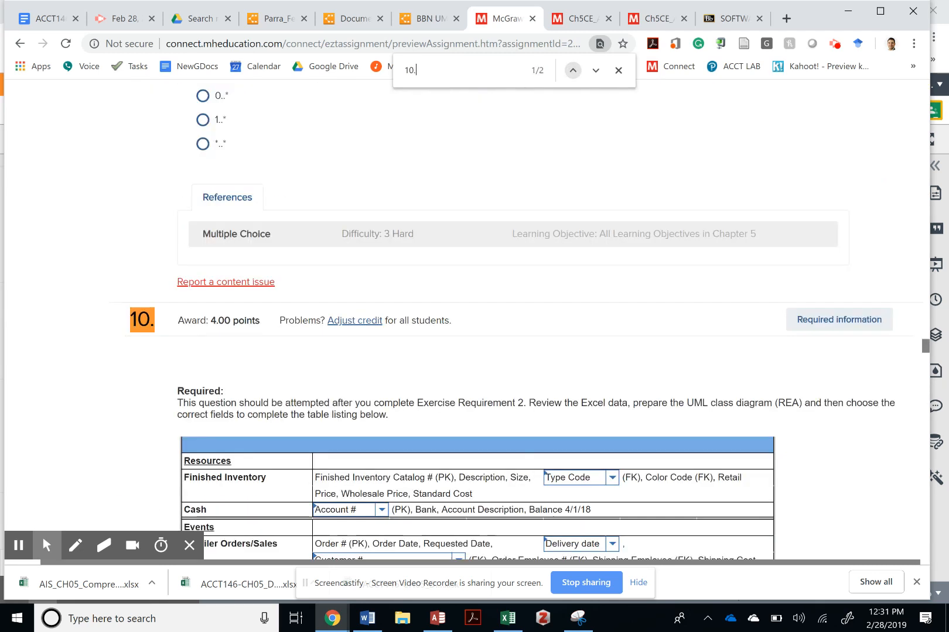
scroll(down, 3)
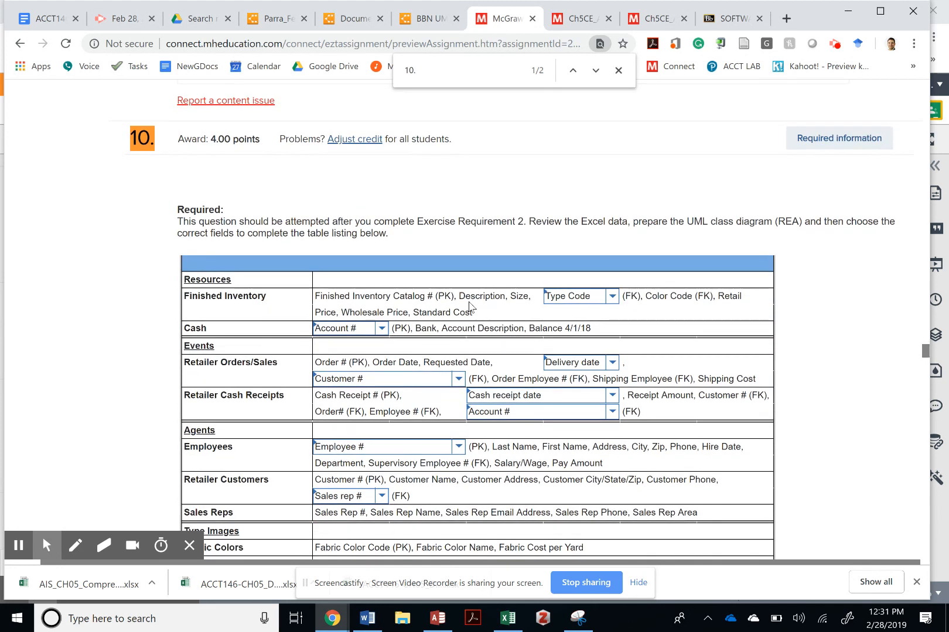
mouse_move(240, 306)
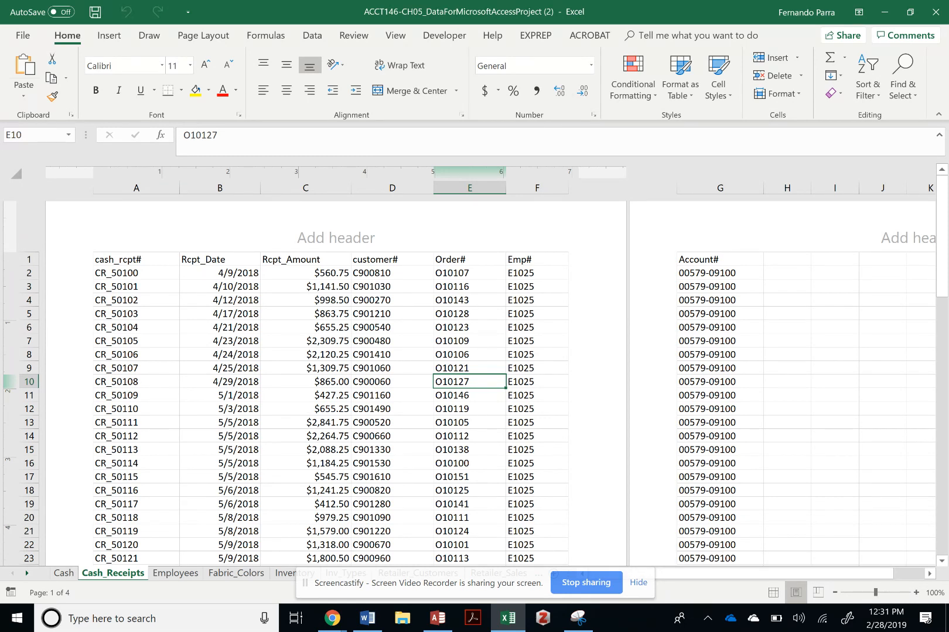
Step: Copy the Cash sheet headings Account#, Bank, Account Description and Balance_4/1/18 from A1:D1
click(63, 574)
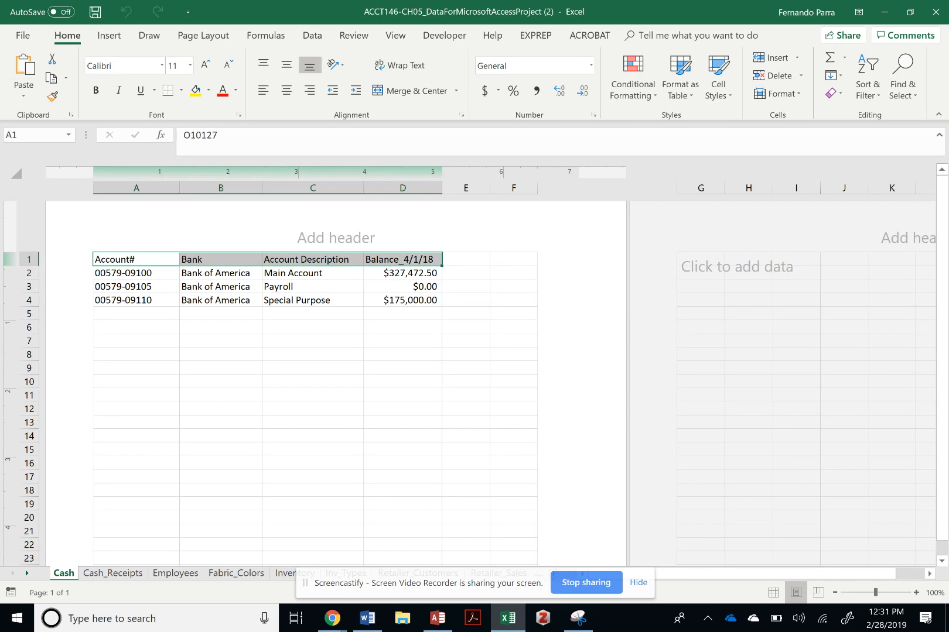
click(123, 285)
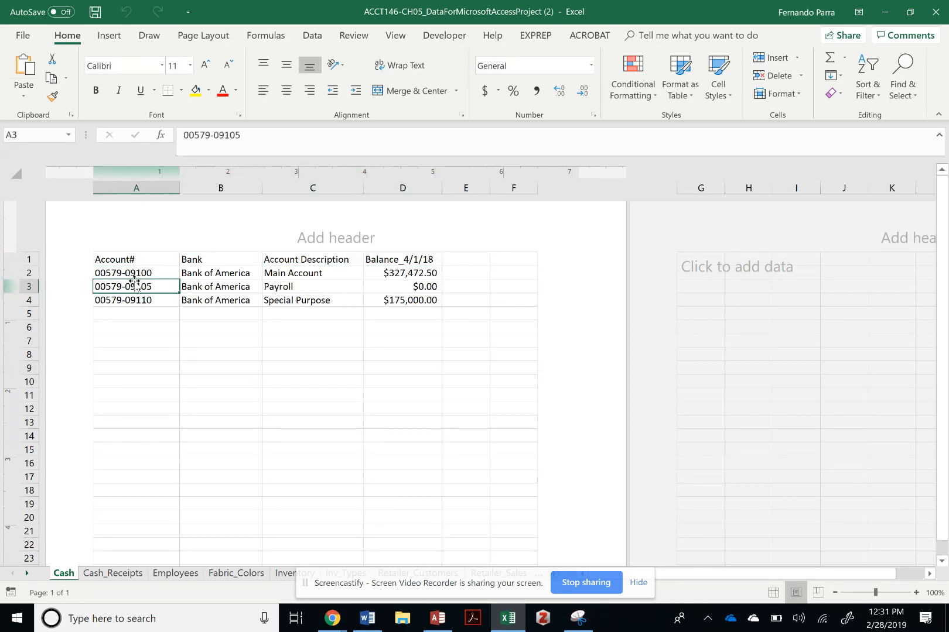
click(116, 259)
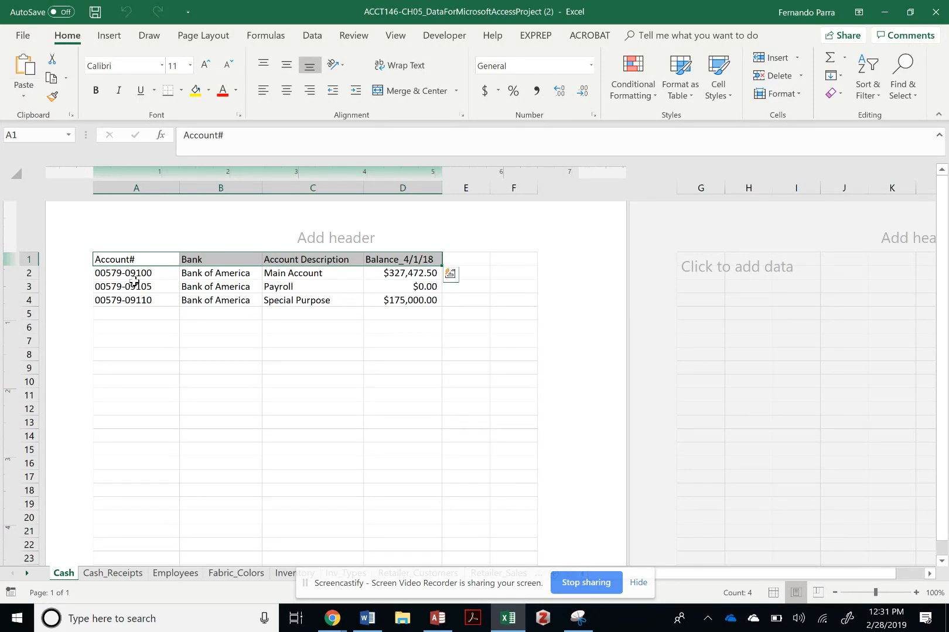
click(332, 618)
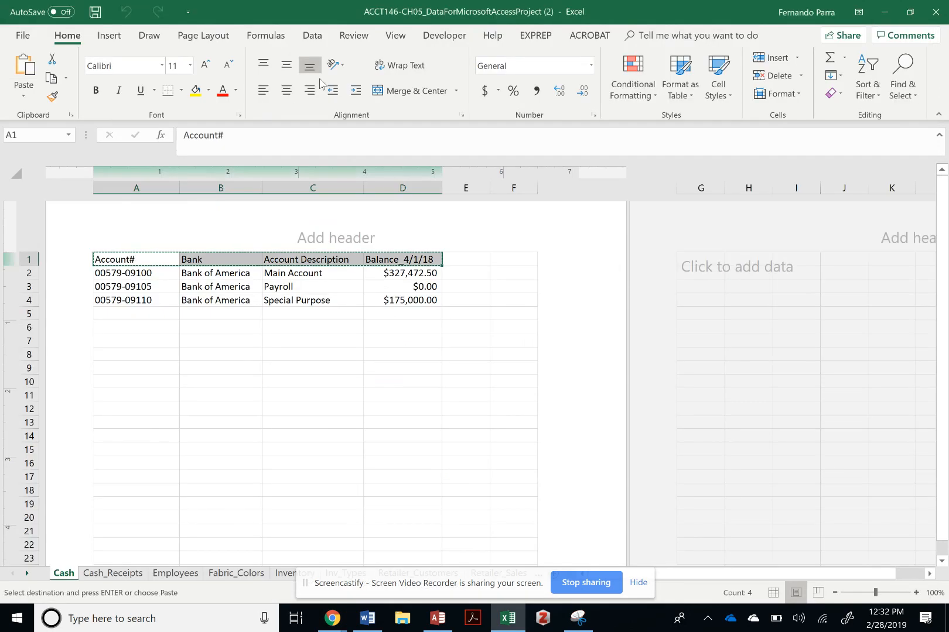
click(331, 618)
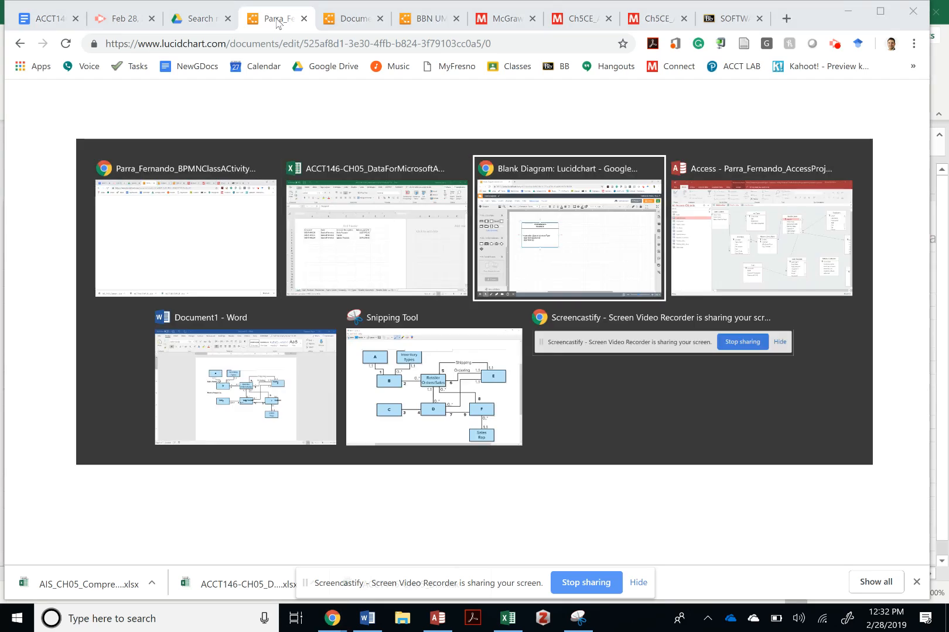
Step: List Account# (PK), Bank, Account Description and Balance_4/1/18 one per line in the class body
click(566, 228)
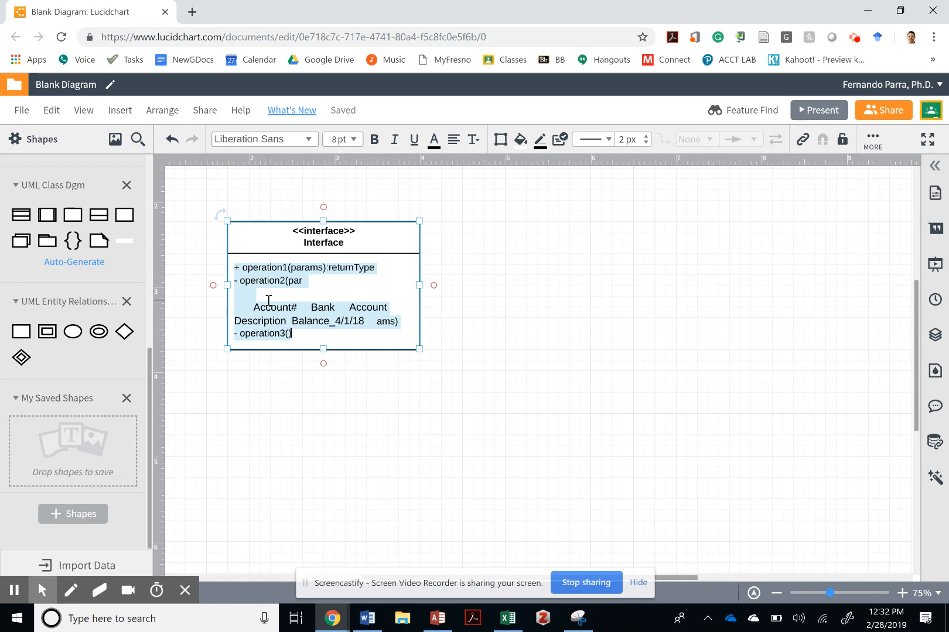
text())
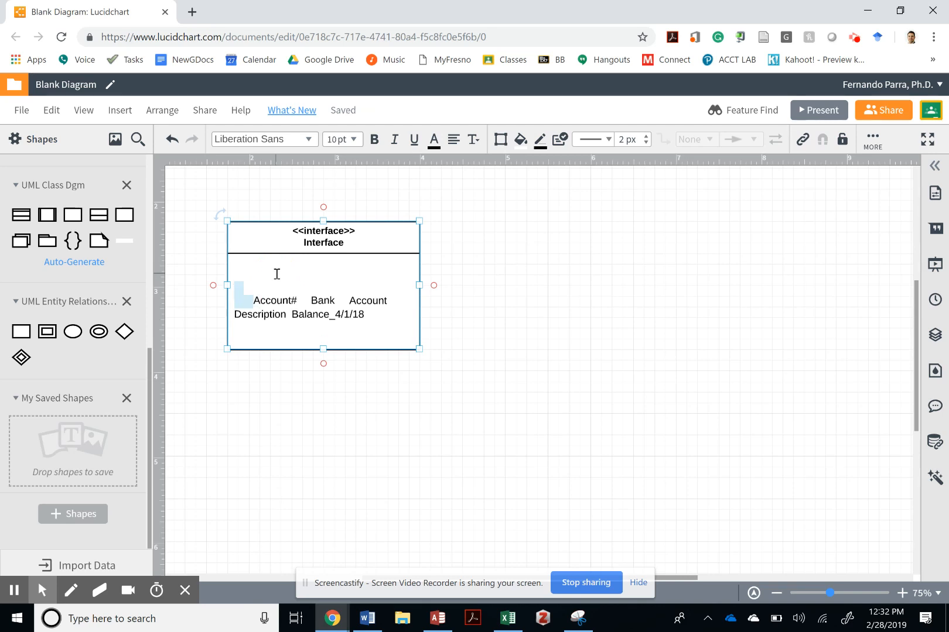
click(336, 139)
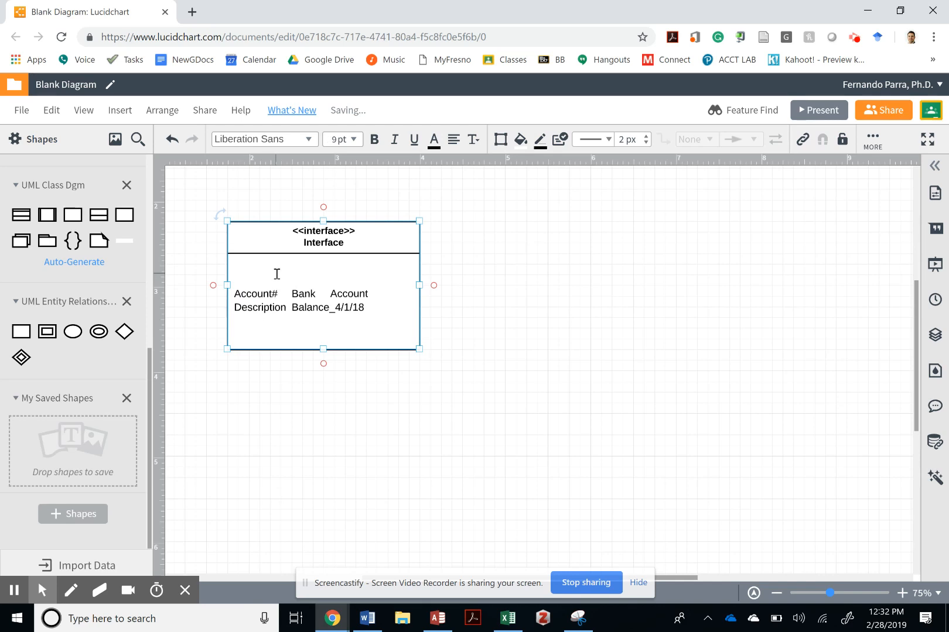
text((PK)
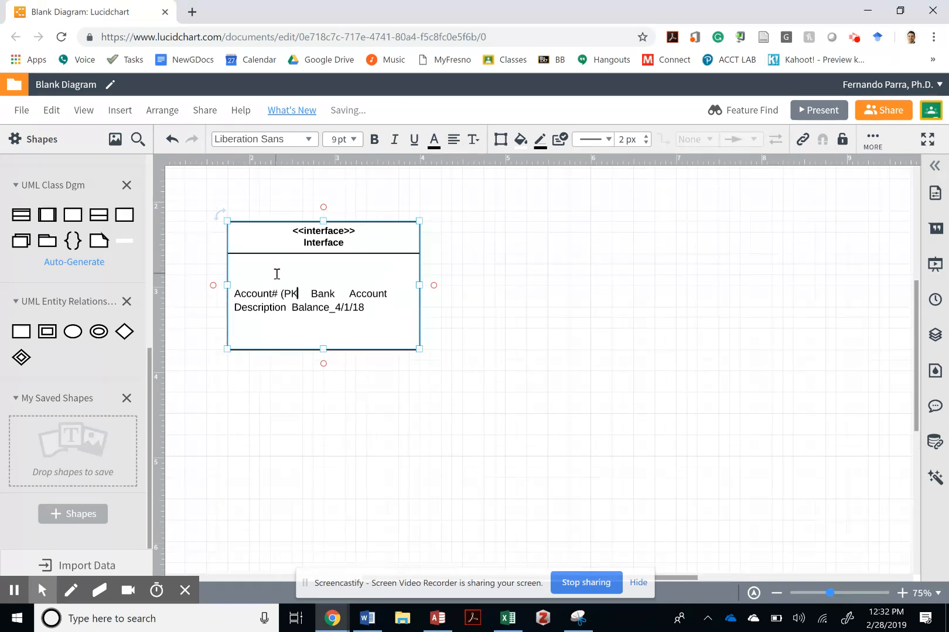
click(352, 139)
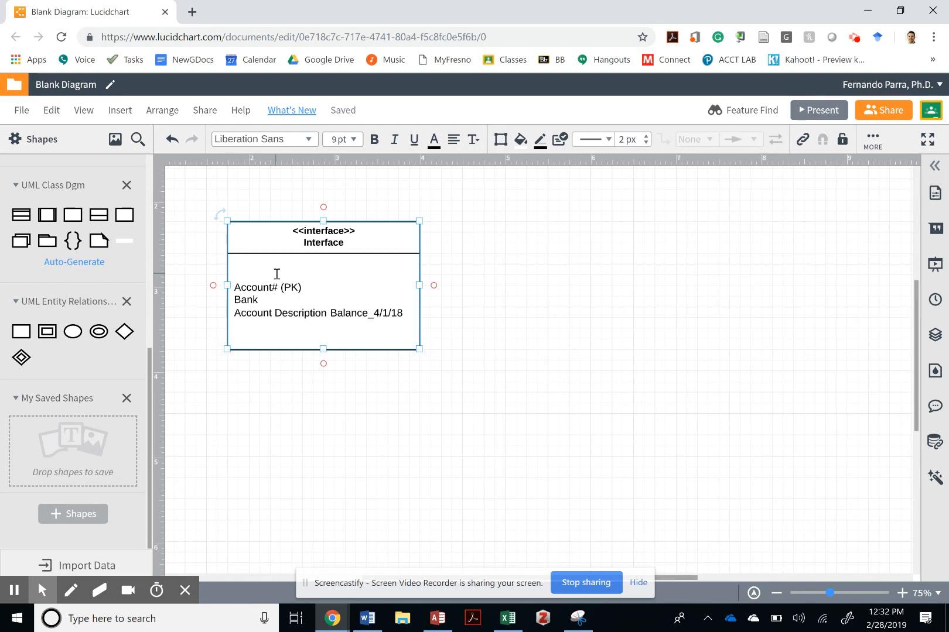
click(351, 140)
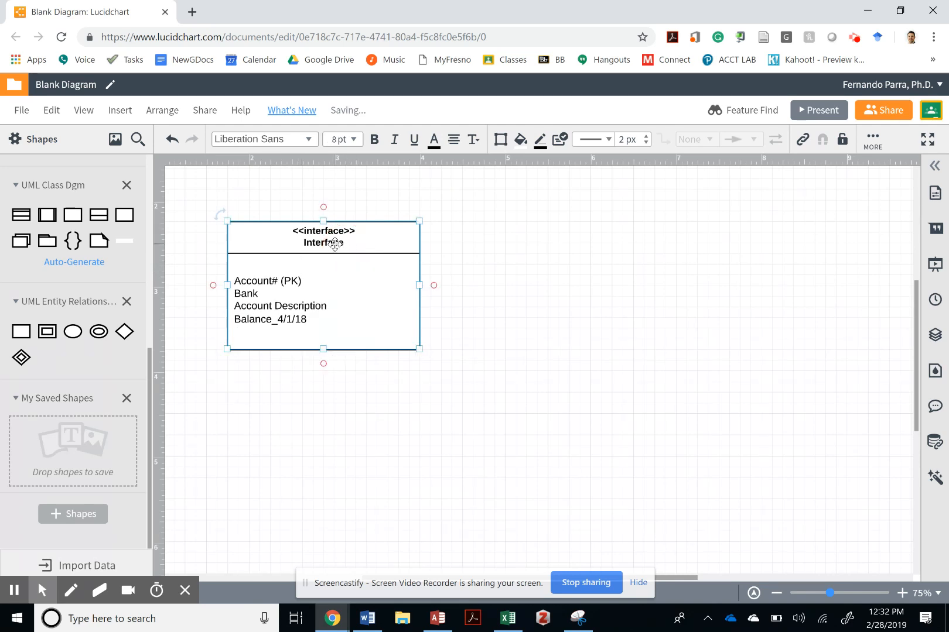
Step: Rename the class title from Interface to Cash
double_click(322, 242)
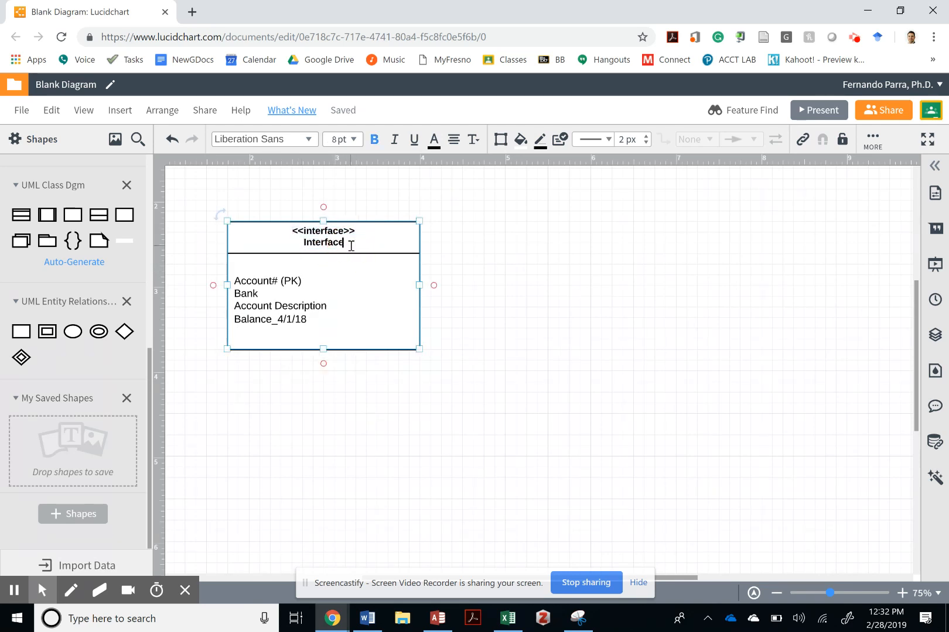
text(Cas)
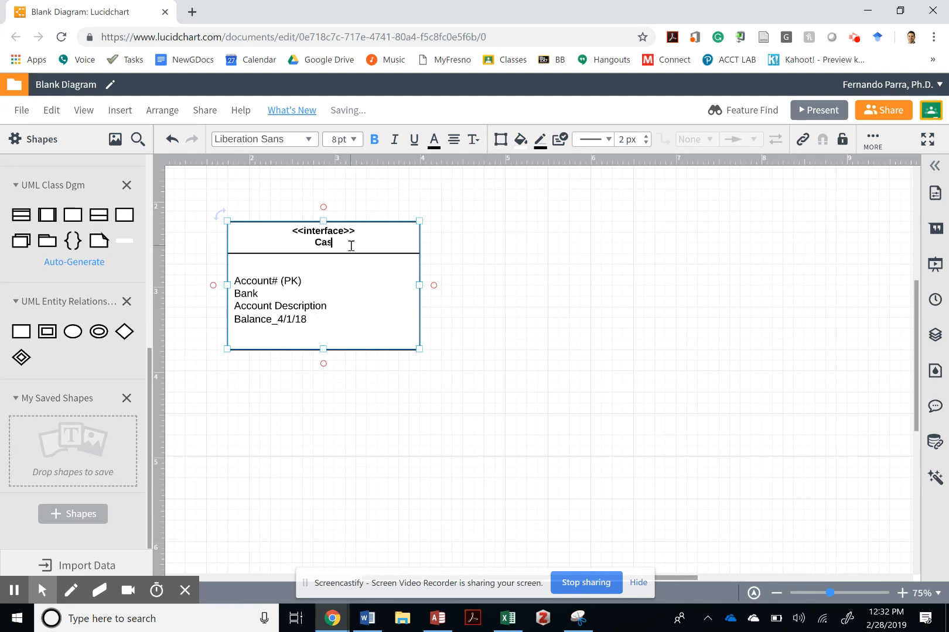
key(alt+tab)
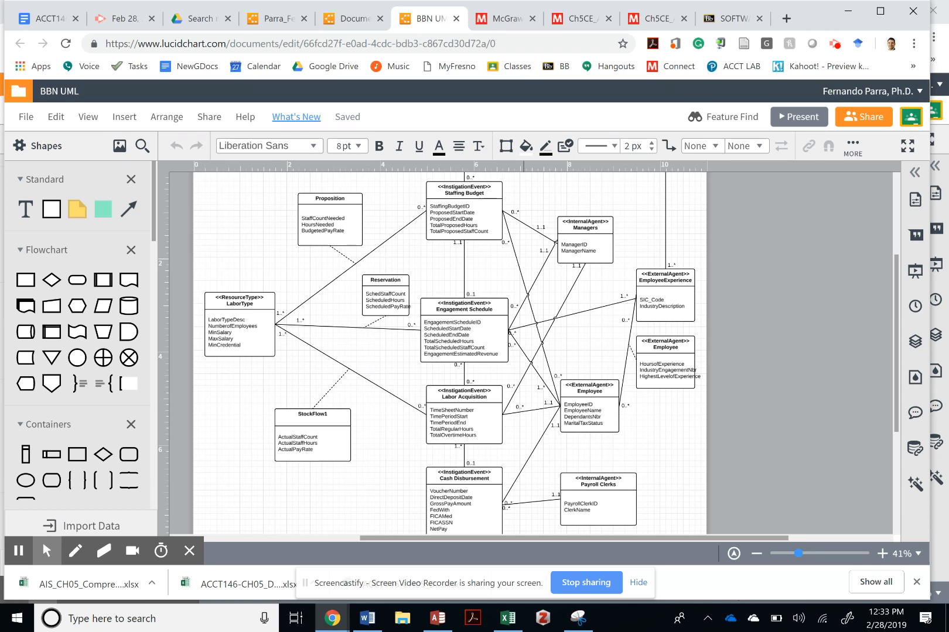
Step: Bring up the snipped reference diagram with lettered boxes A through F in Snipping Tool
key(alt+tab)
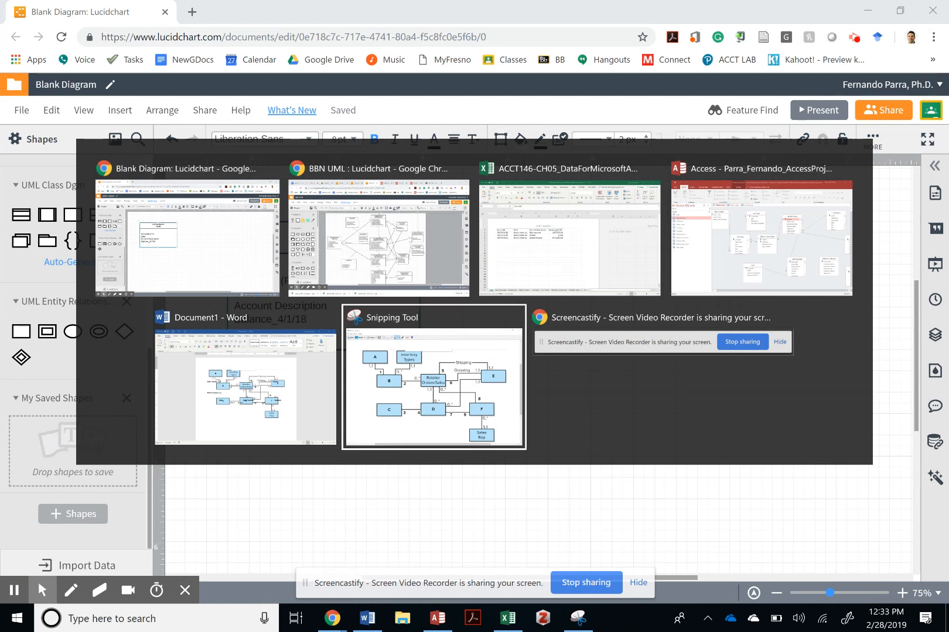
click(433, 379)
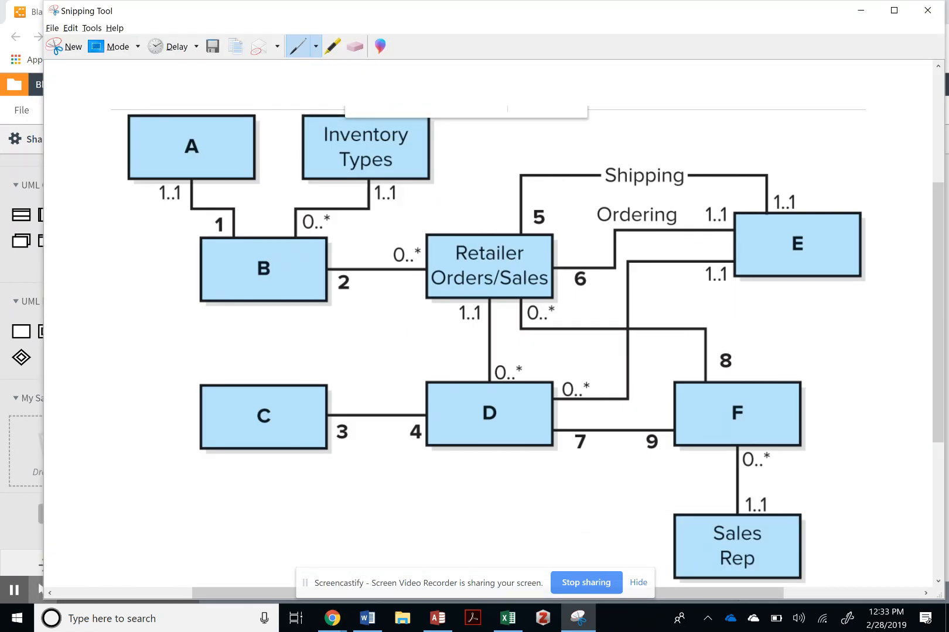
Step: Copy the Cash_Receipts headings cash_rcpt# through Account# from A1:G1 and return to Lucidchart
key(alt+tab)
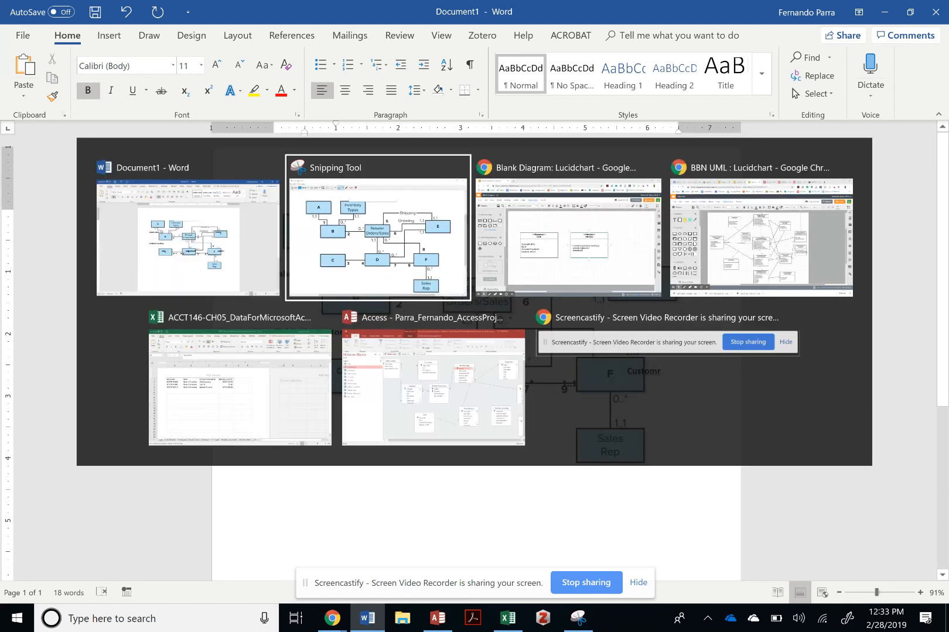
click(239, 389)
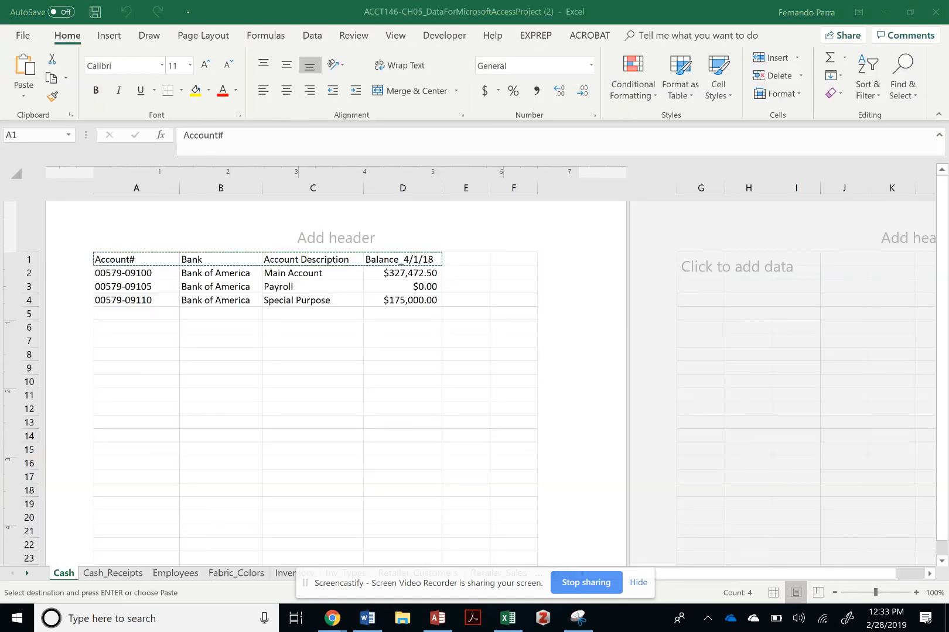
click(112, 573)
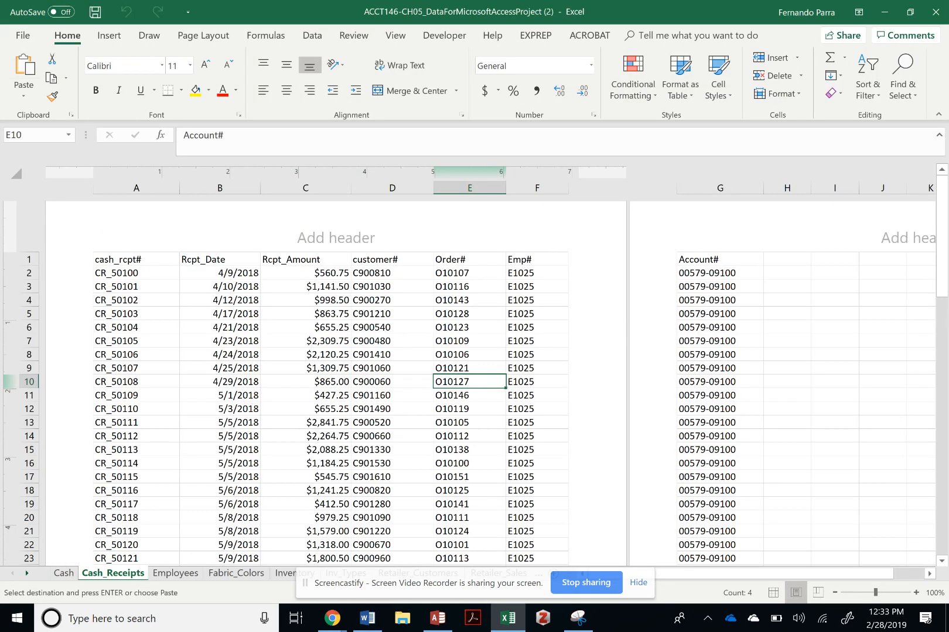
click(136, 260)
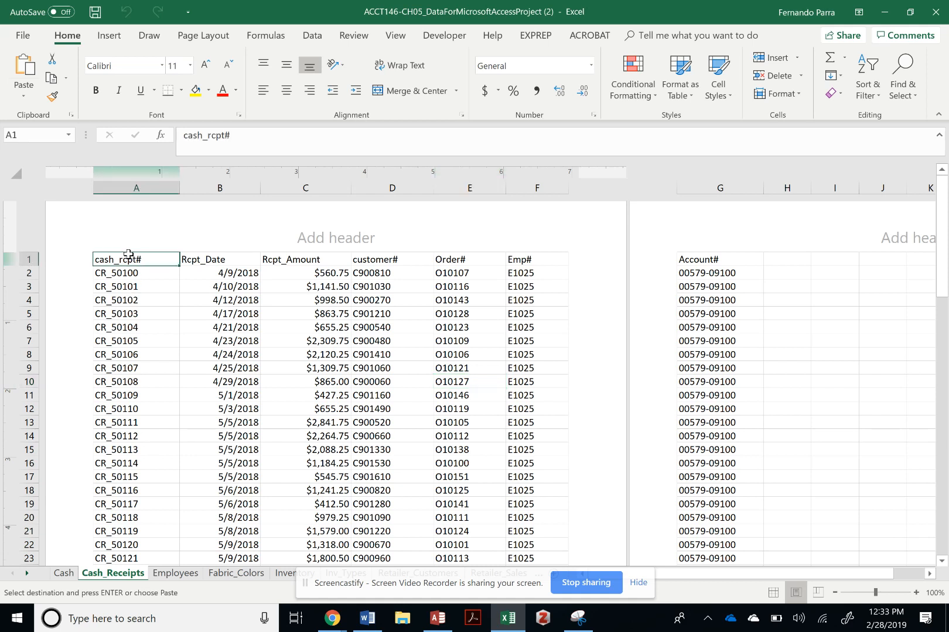
click(719, 259)
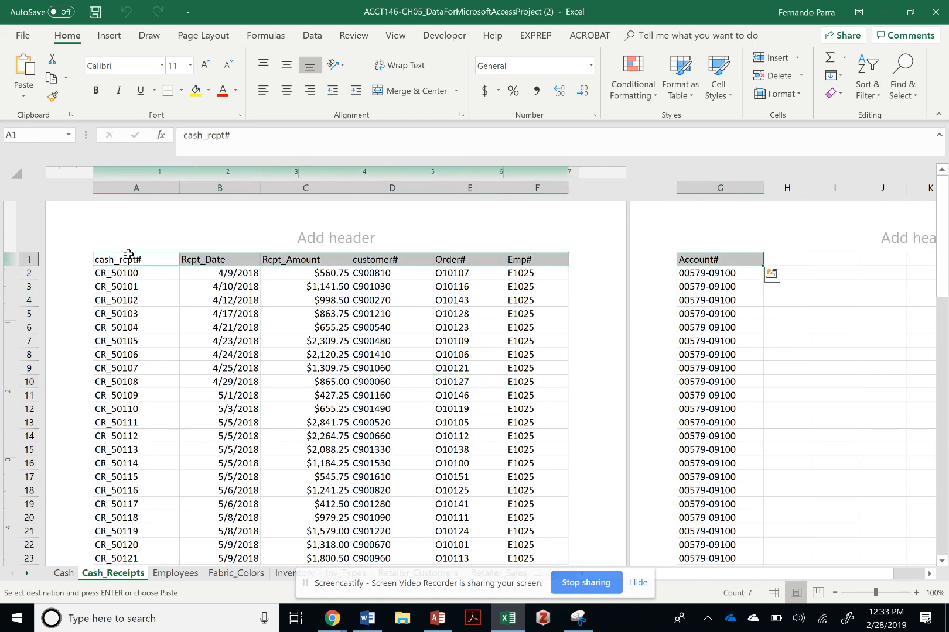
key(alt+tab)
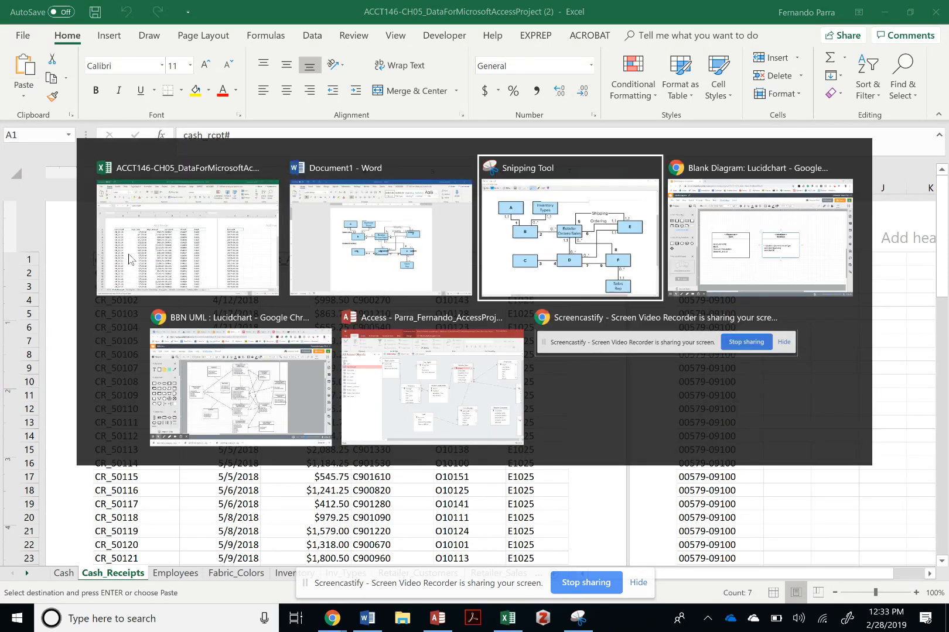
click(759, 236)
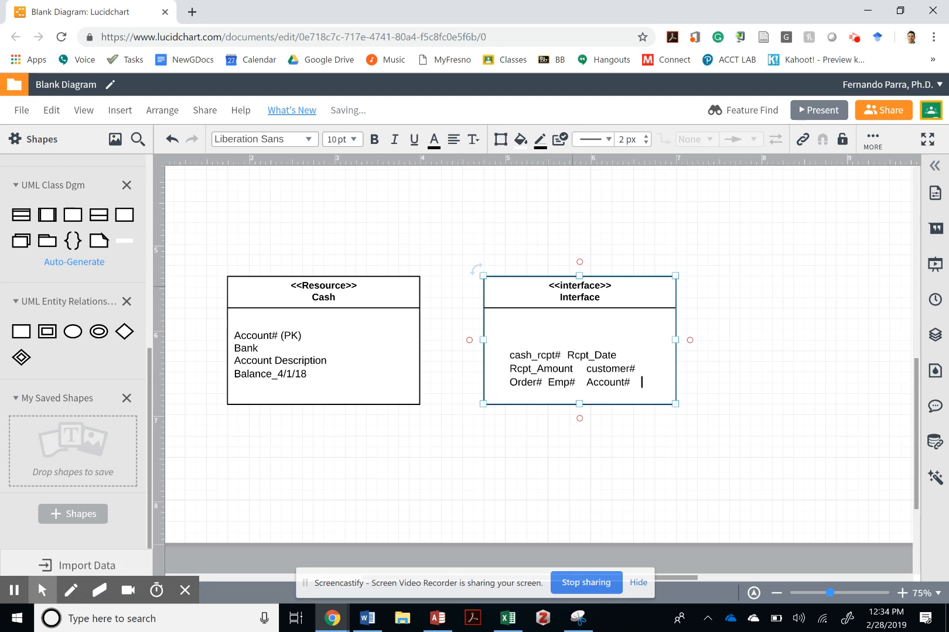
Step: Rename the second class's title to Cash_Receipts
click(338, 138)
text(Cas)
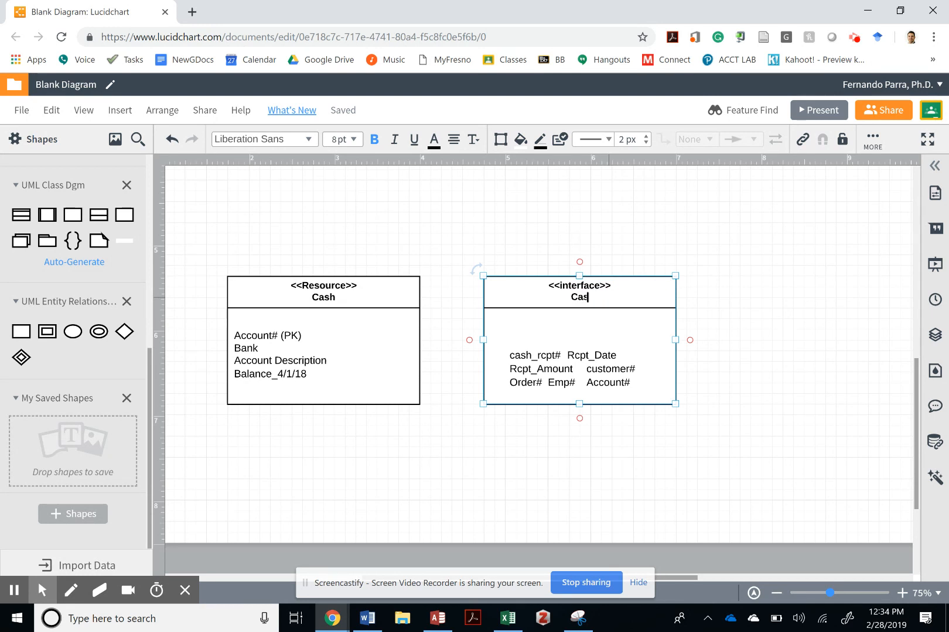
text(h_Rece)
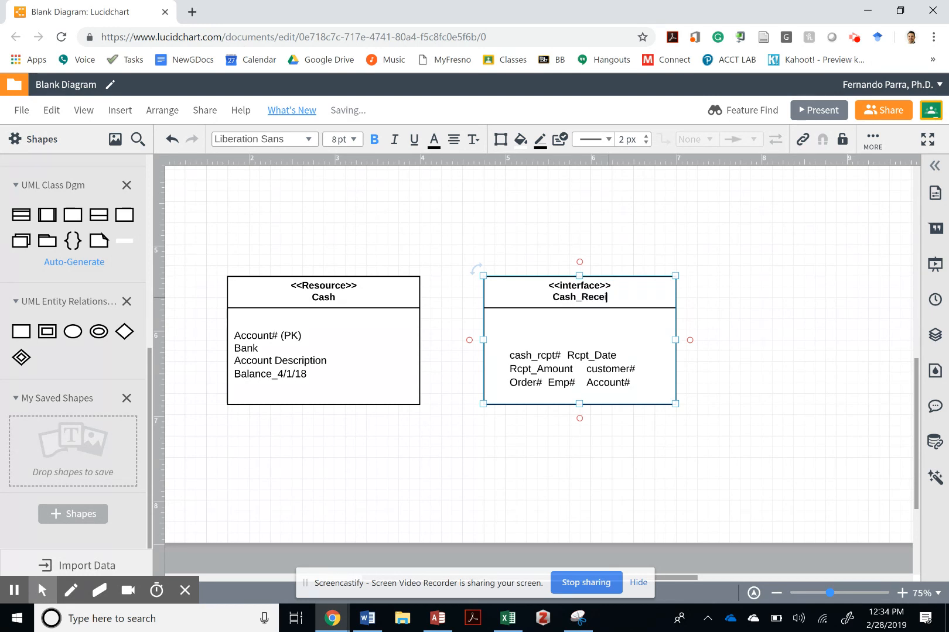
text(ipts)
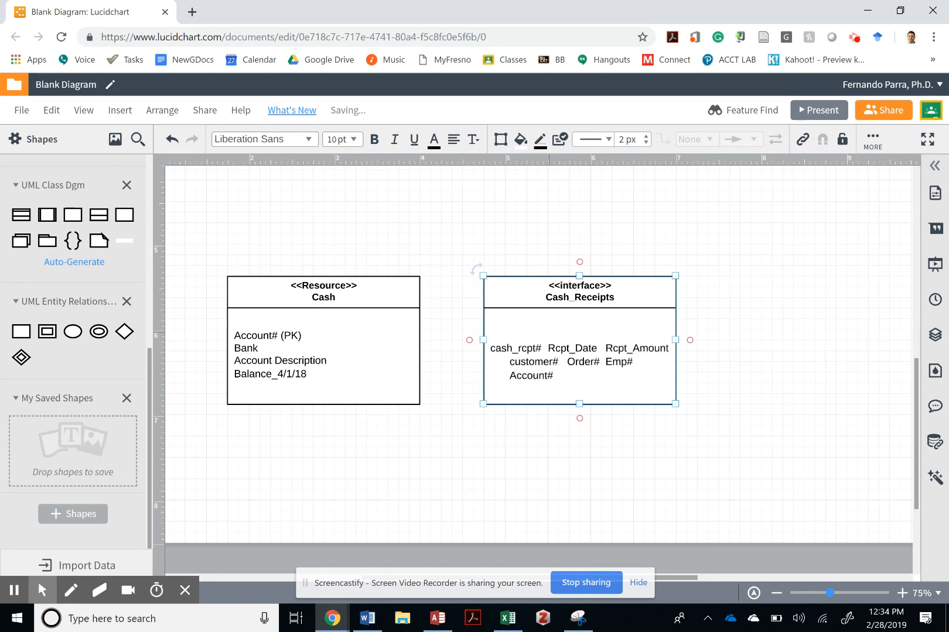
Step: Put cash_rcpt#, Rcpt_Date, Rcpt_Amount, customer#, Order# and Account# each on its own line
click(545, 347)
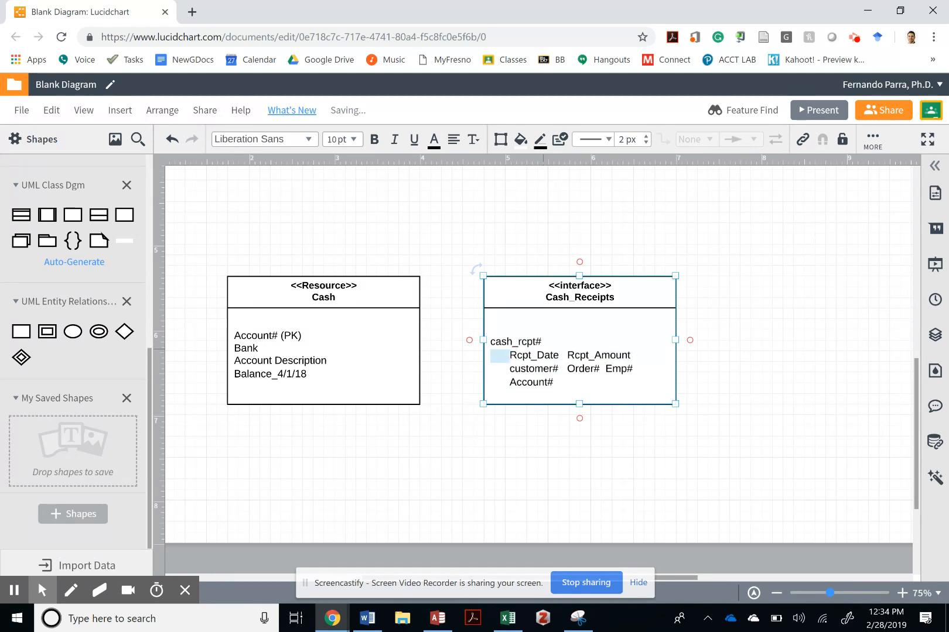
click(353, 139)
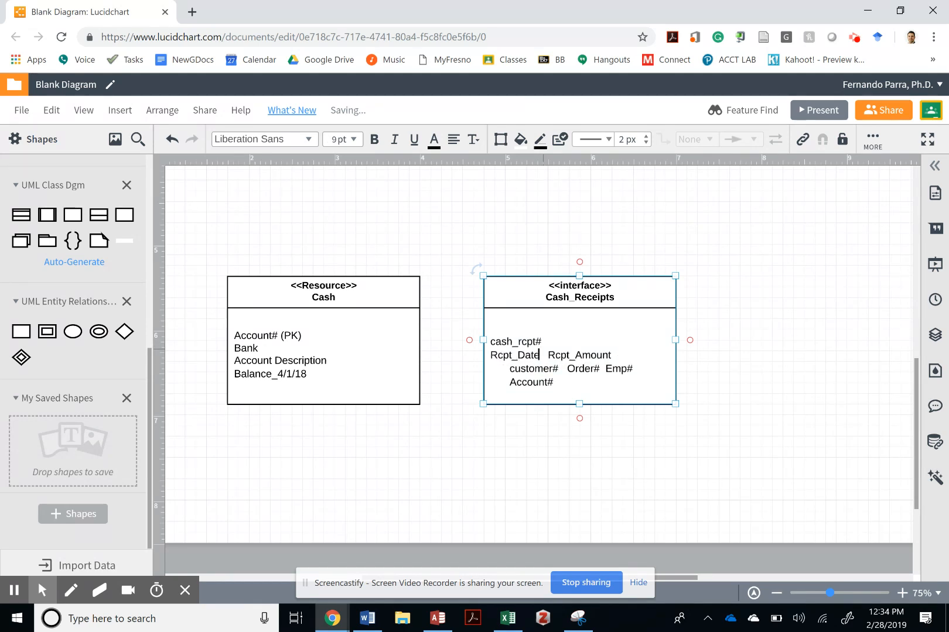
click(339, 140)
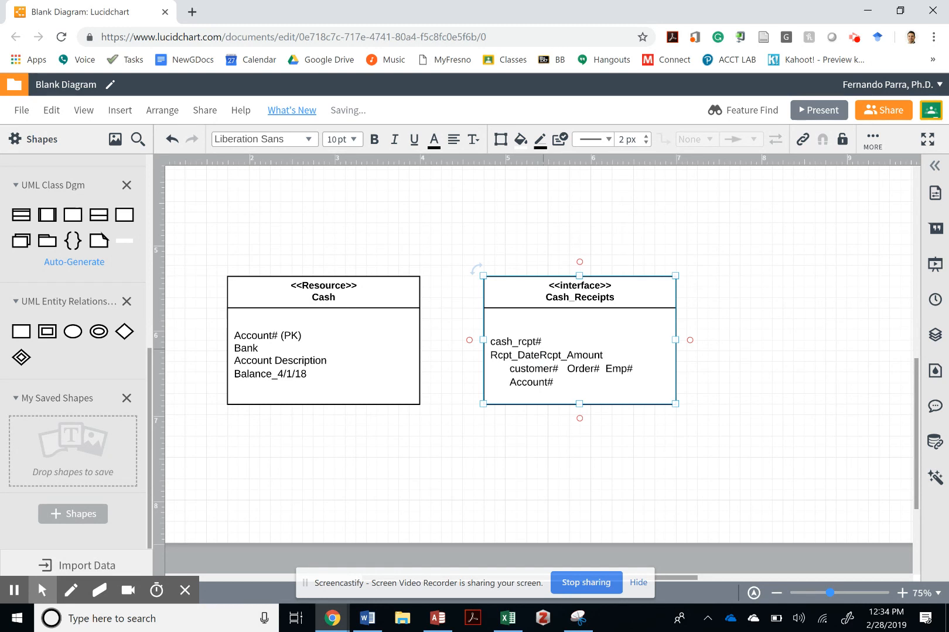
click(337, 139)
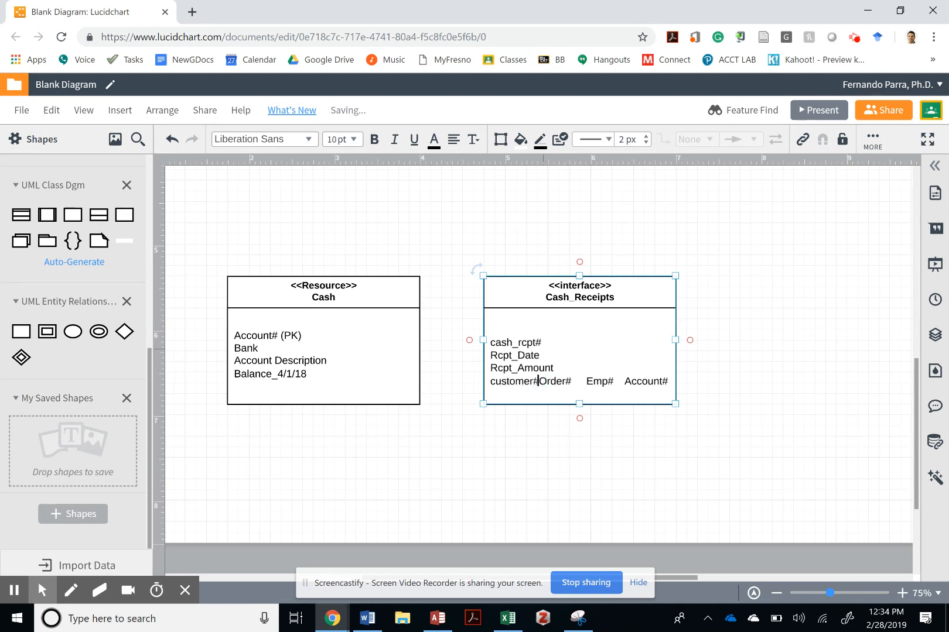
click(338, 140)
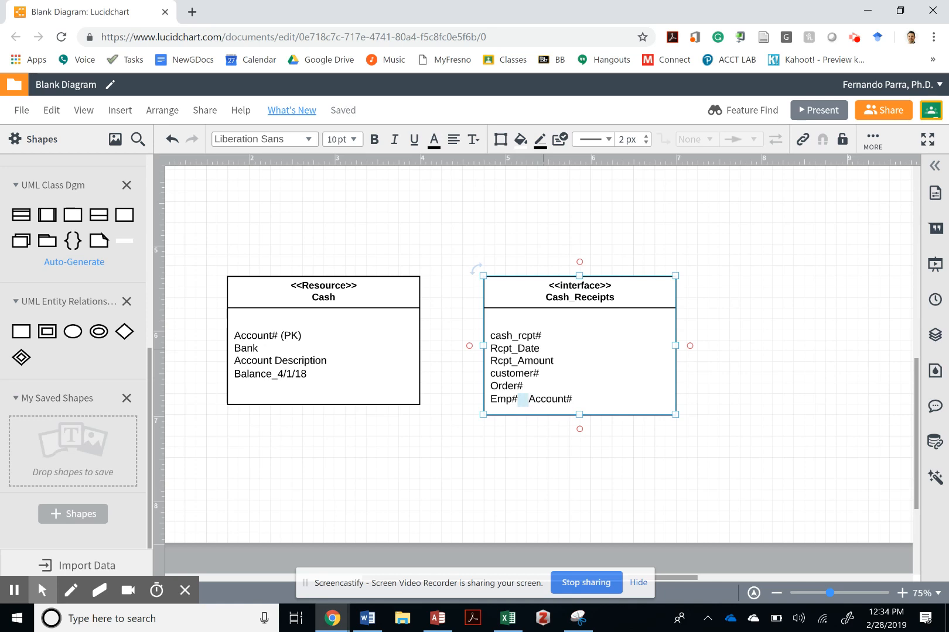
key(Return)
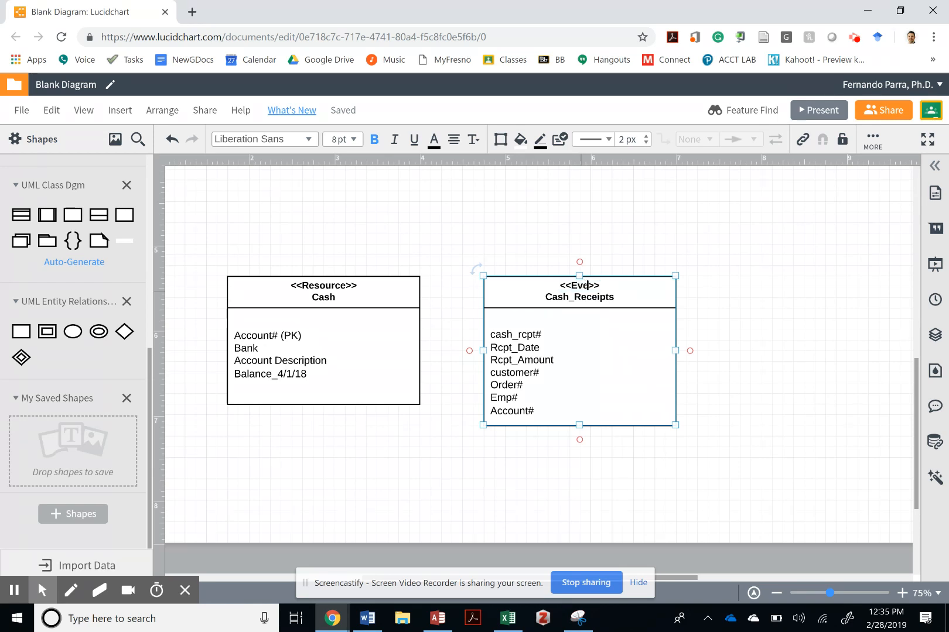
Step: Check the Cash_Receipts records in Excel and the labelled diagram in Word, then head back toward Lucidchart
click(508, 618)
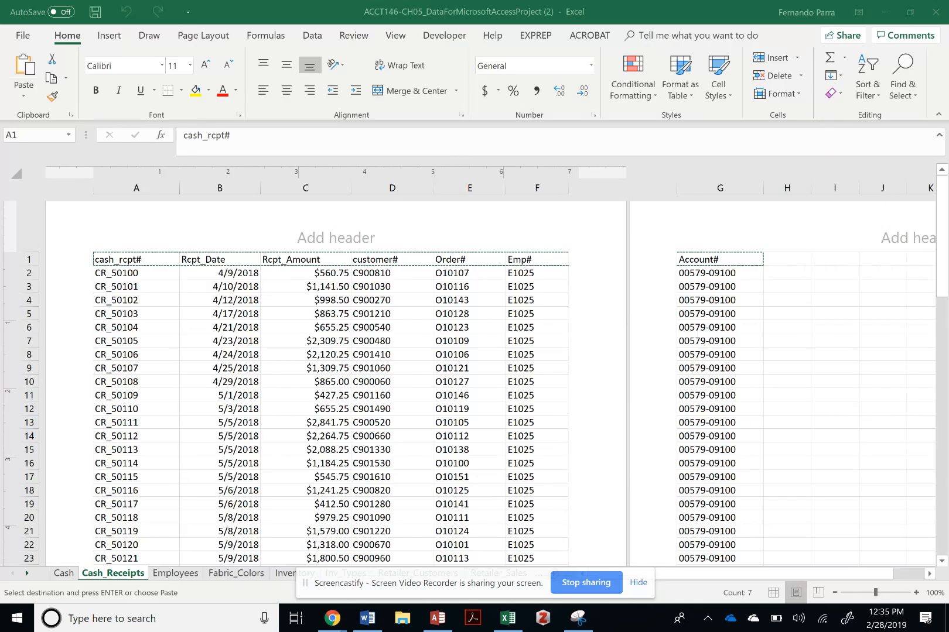
scroll(down, 3)
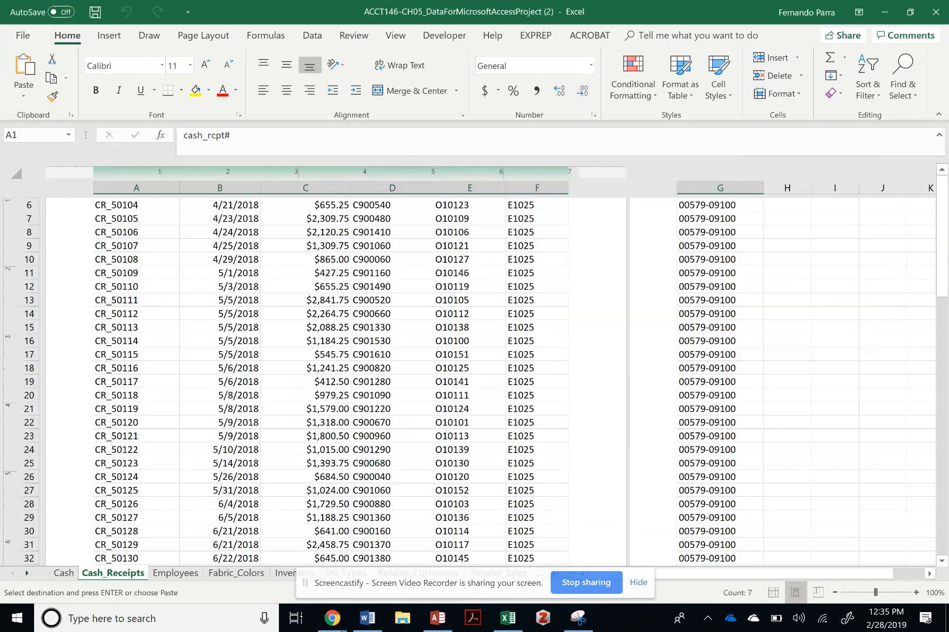
click(368, 618)
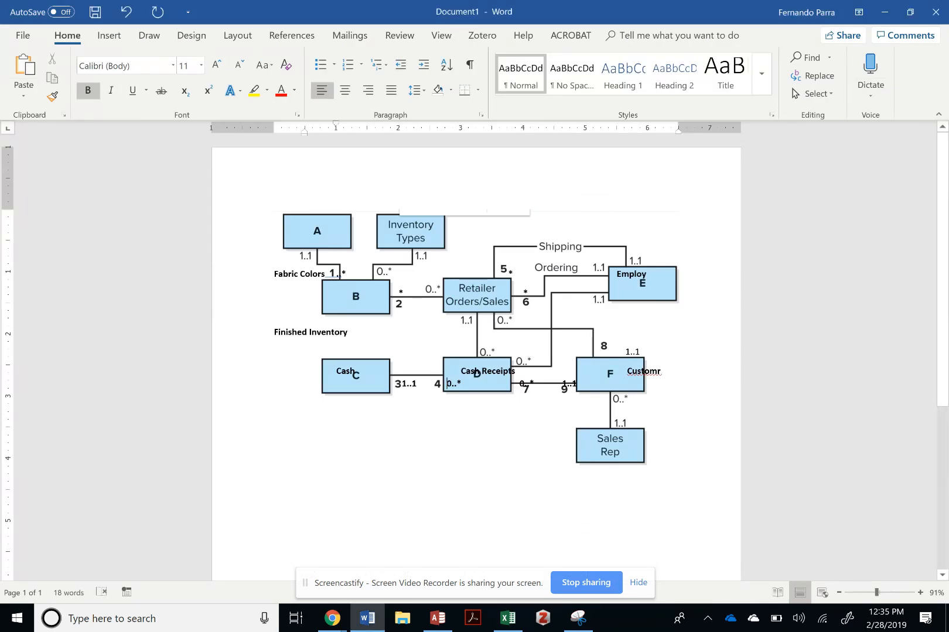
key(alt+tab)
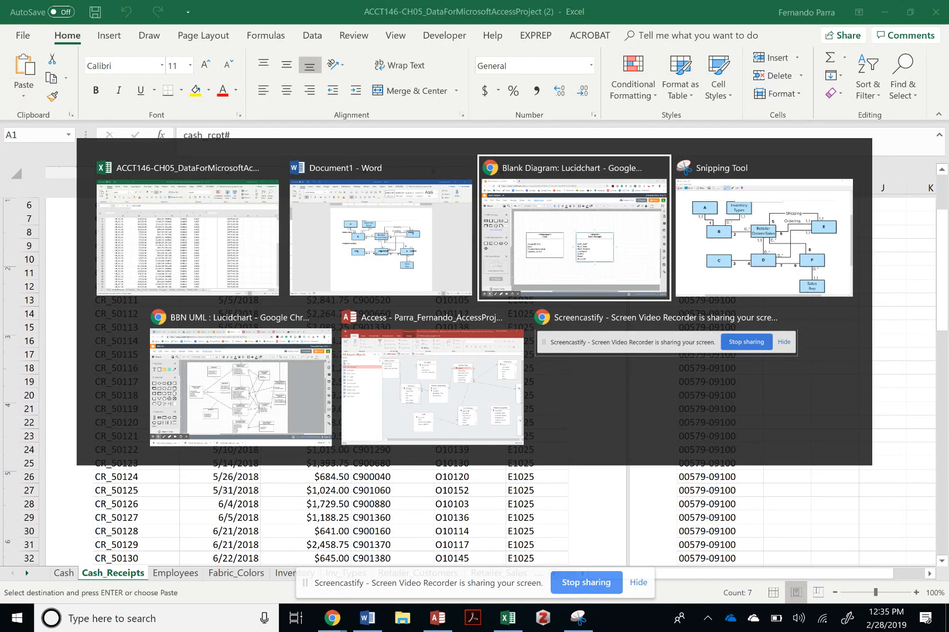
Step: Join Cash to Cash_Receipts with a plain connector whose end style is None
click(573, 229)
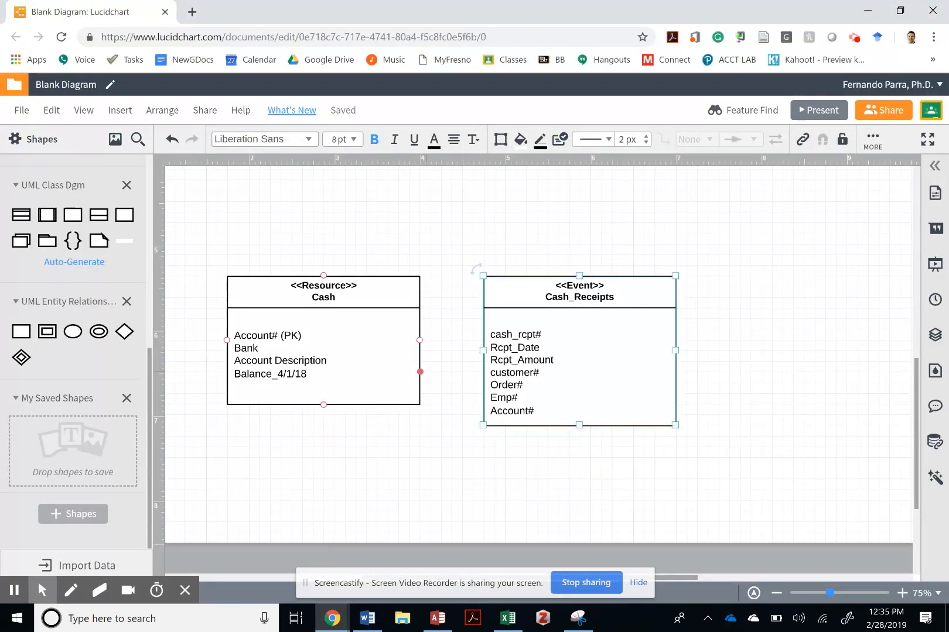
mouse_move(419, 339)
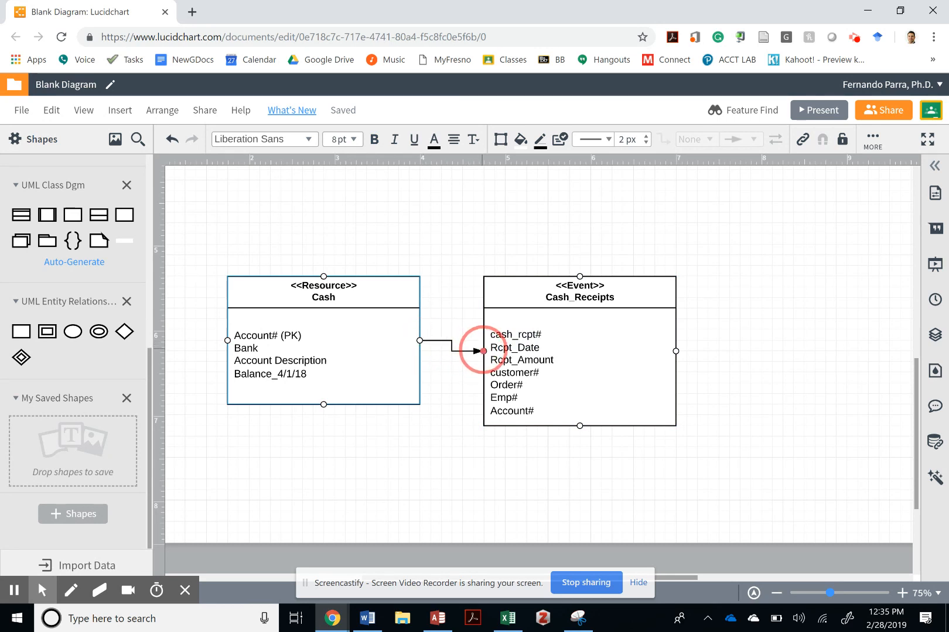
click(447, 346)
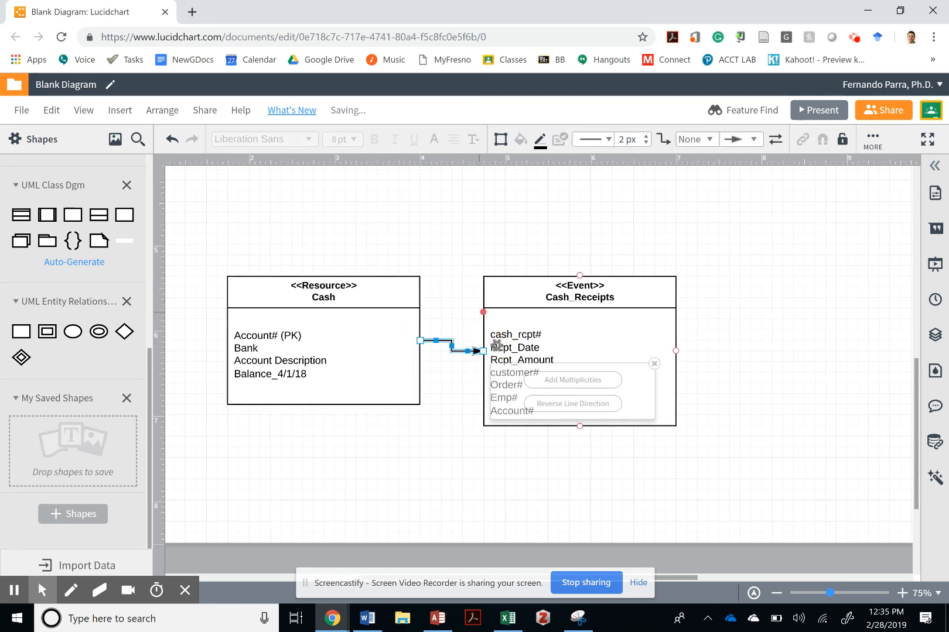
click(753, 139)
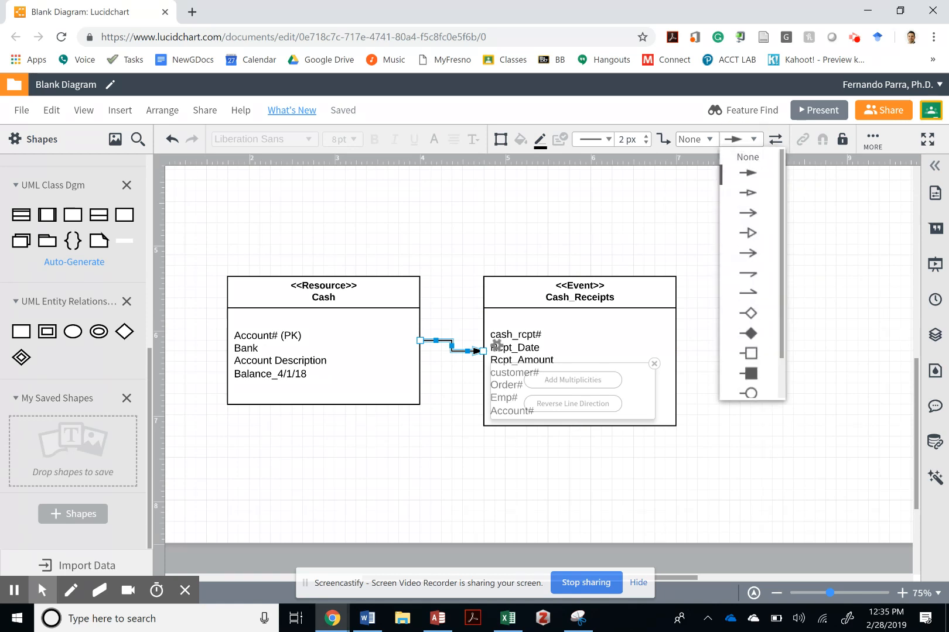
click(747, 157)
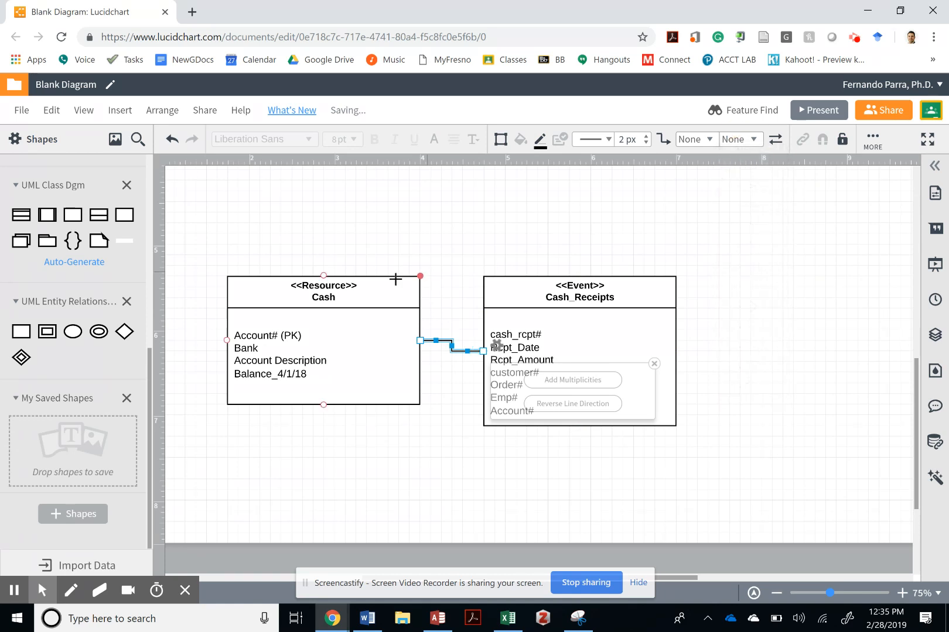
Step: Nudge the Cash class slightly lower and to the left
click(322, 339)
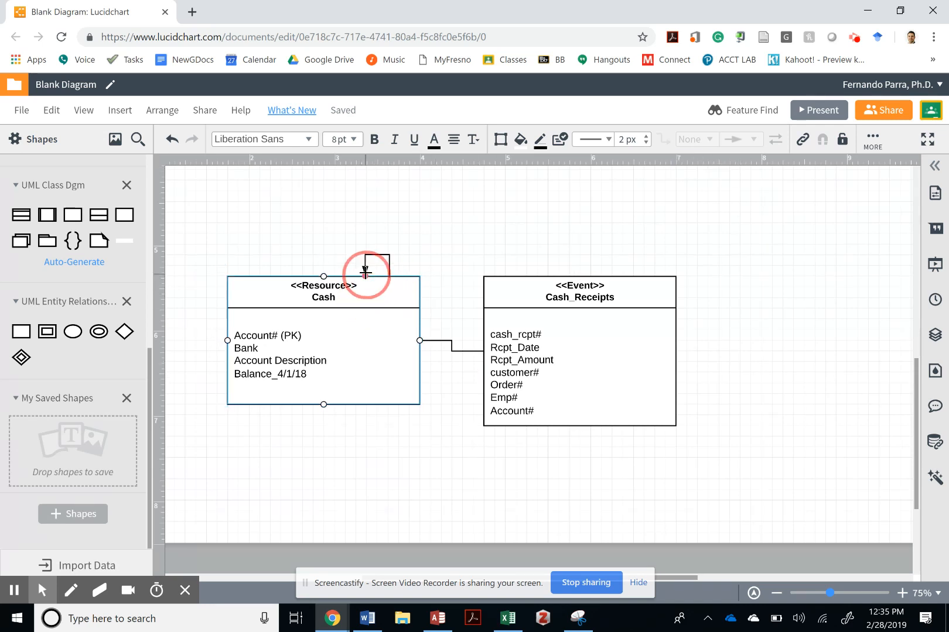
click(322, 277)
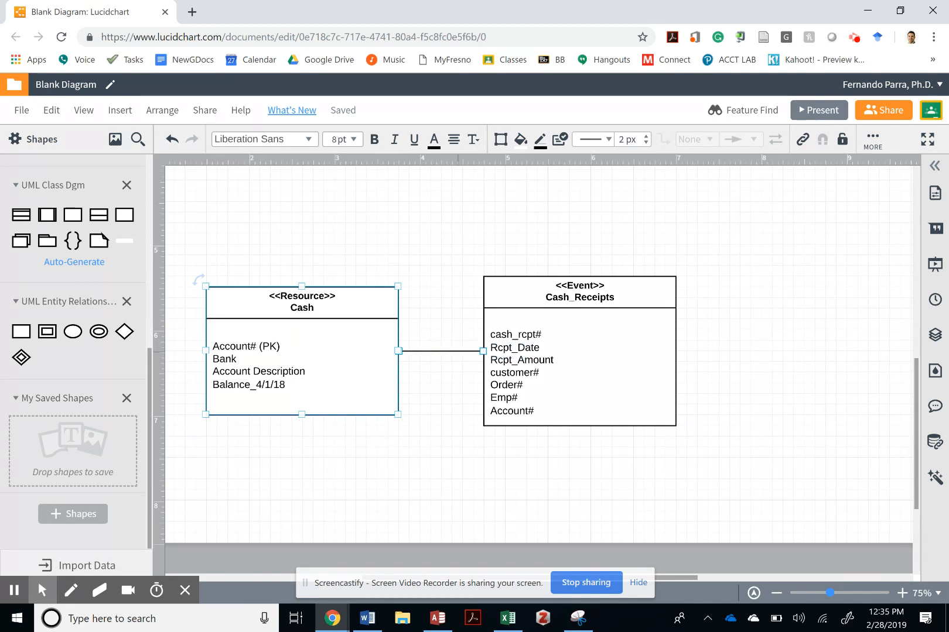
click(579, 351)
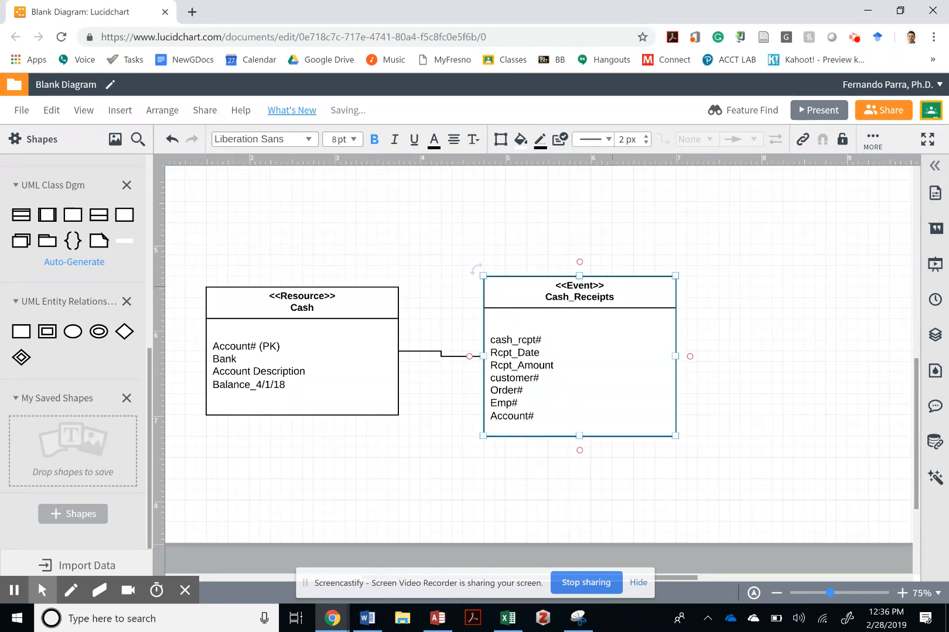
Step: Tighten Cash_Receipts' attribute spacing, checking the BBN UML reference diagram in between
double_click(579, 285)
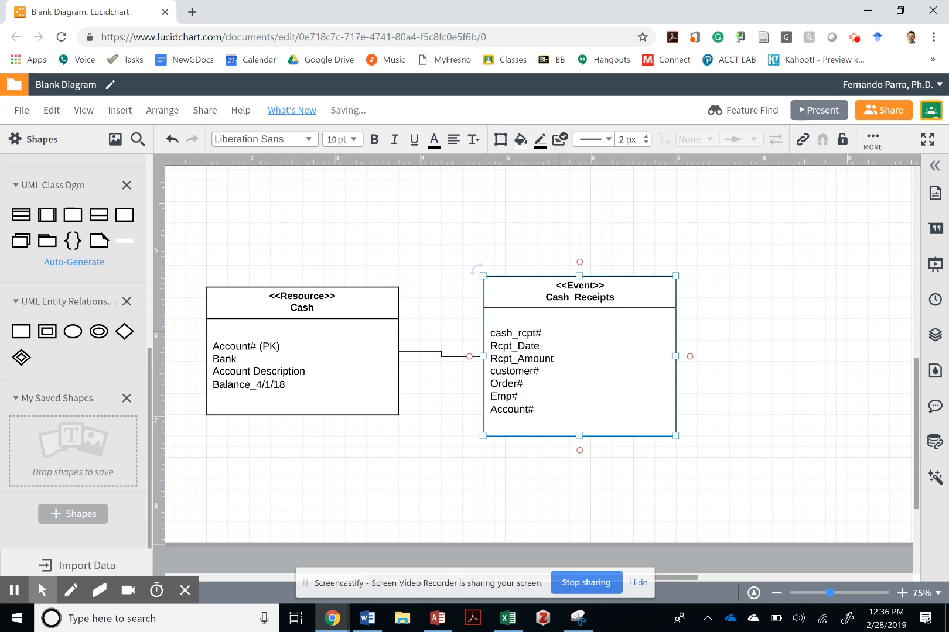
key(alt+tab)
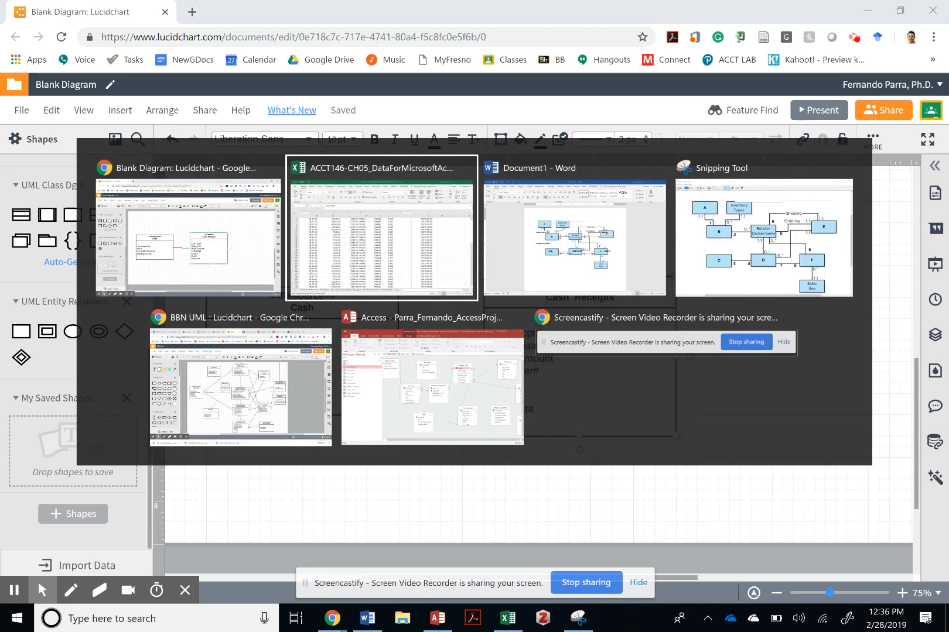
click(240, 385)
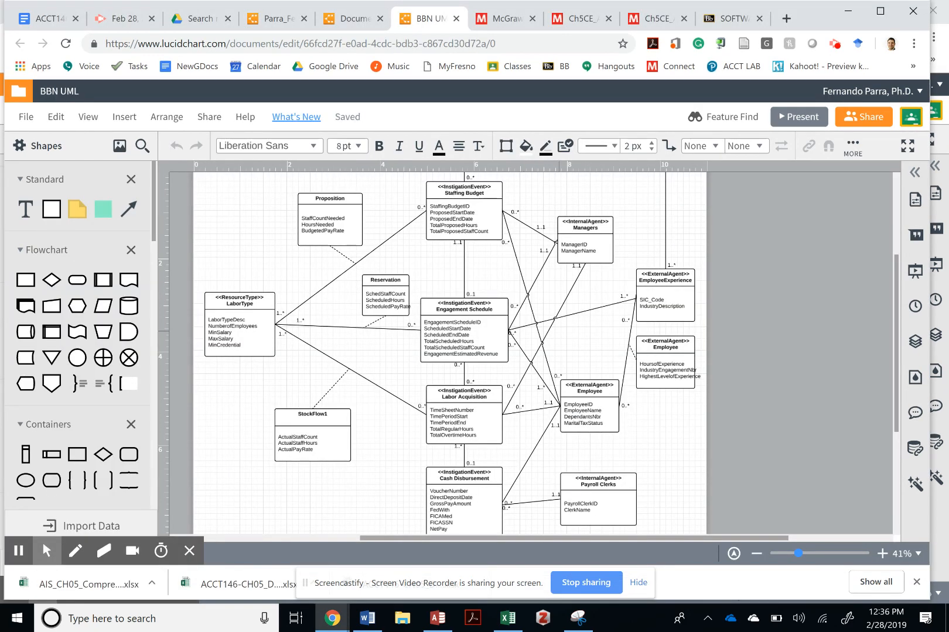
key(alt+tab)
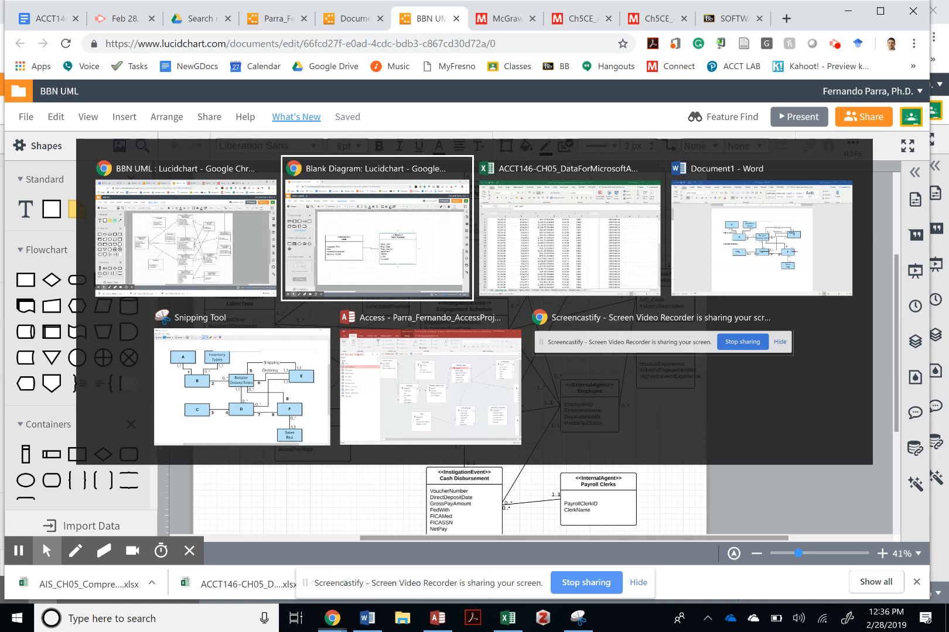
click(377, 236)
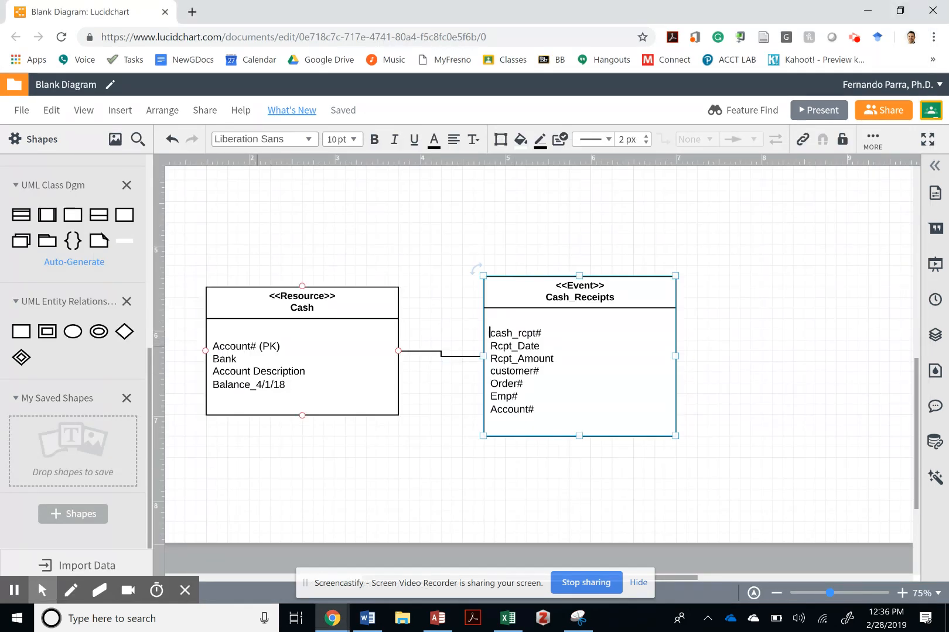
Step: Remove the (PK) tag from Cash's Account# attribute line
click(251, 346)
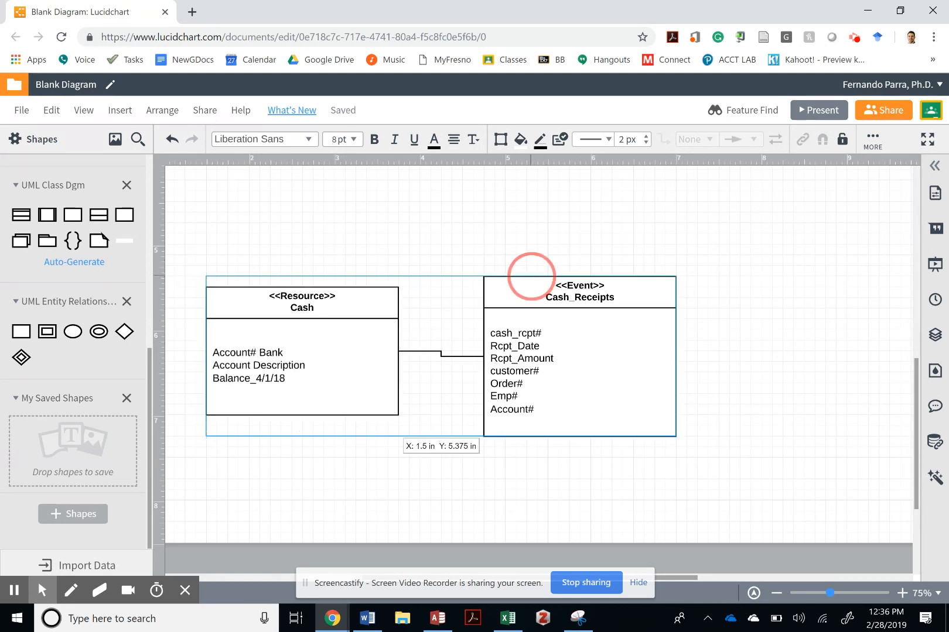
key(alt+tab)
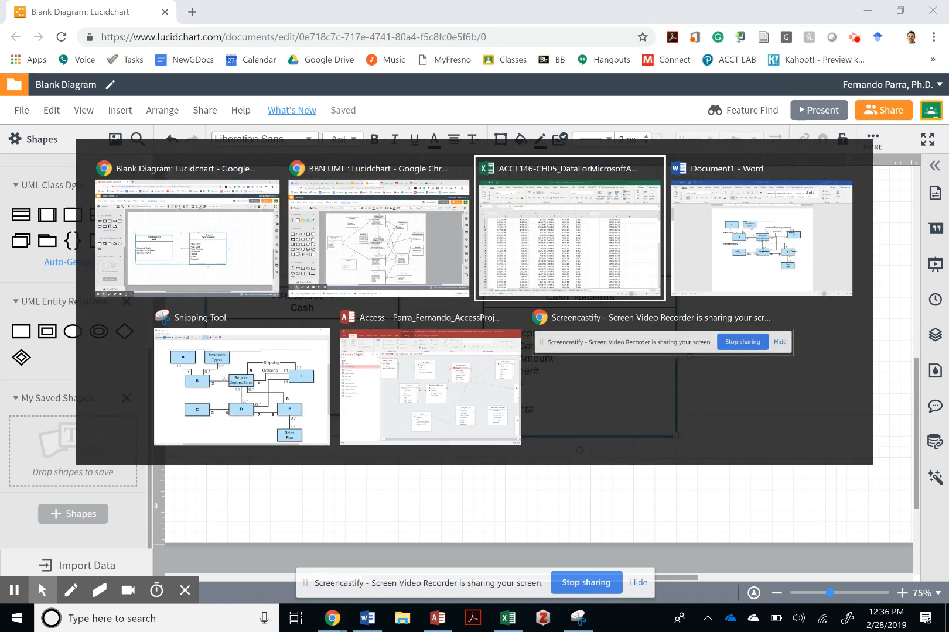
Step: Place a new <<Agent>> Interface class to the right of Cash_Receipts after checking the Word reference
click(764, 236)
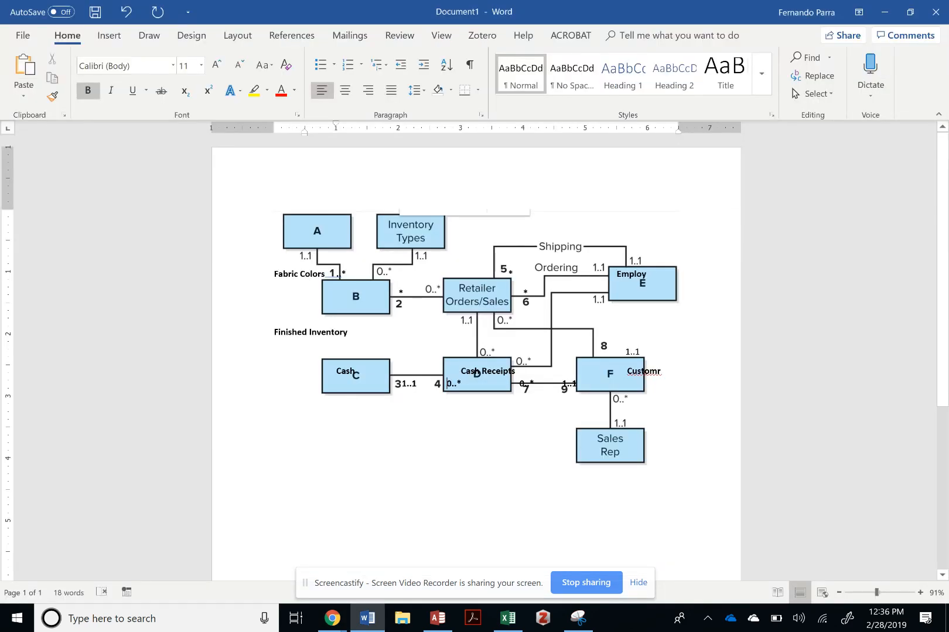
click(331, 618)
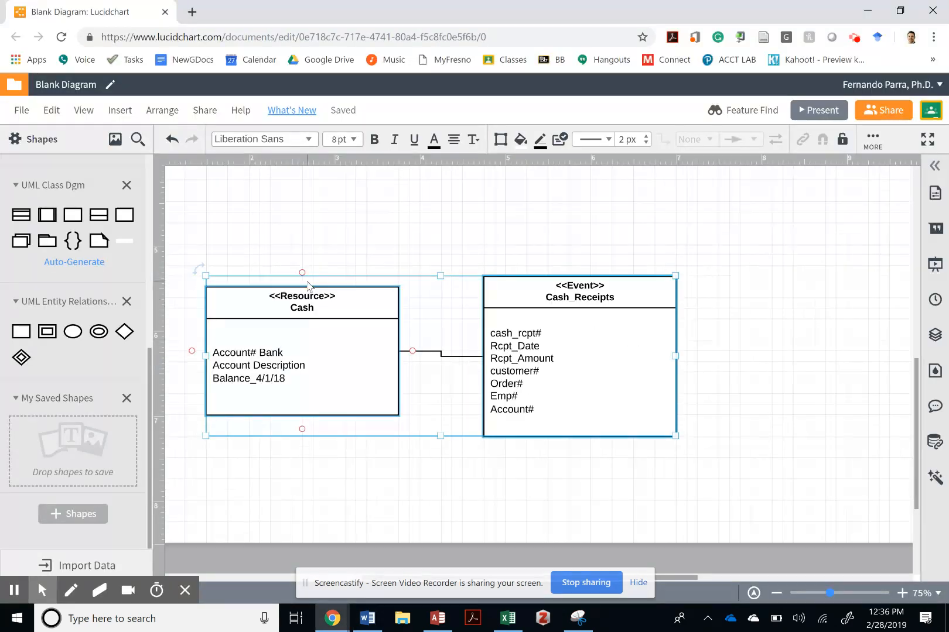
mouse_move(98, 214)
text(<<Agent>>)
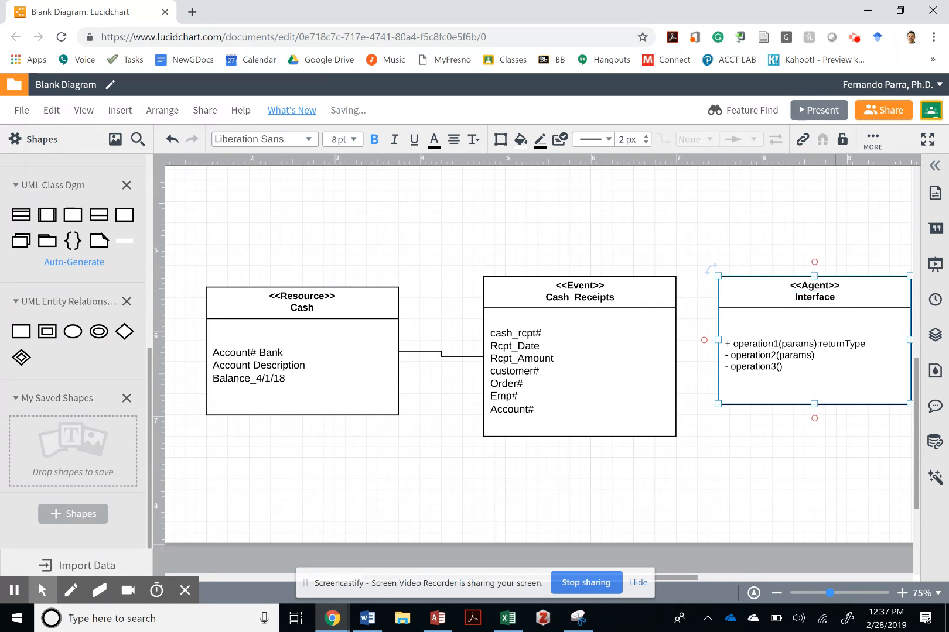
double_click(814, 296)
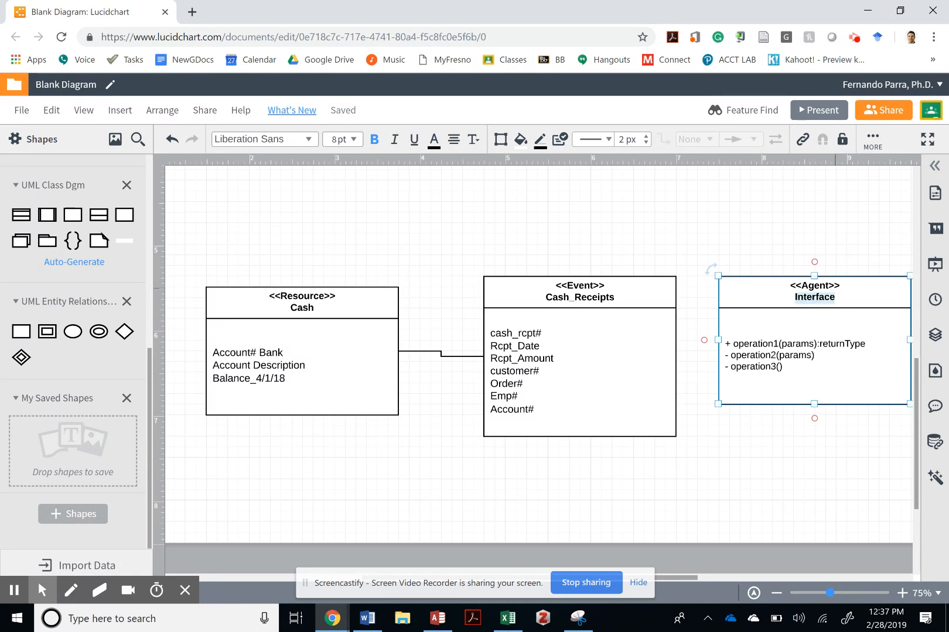
click(507, 618)
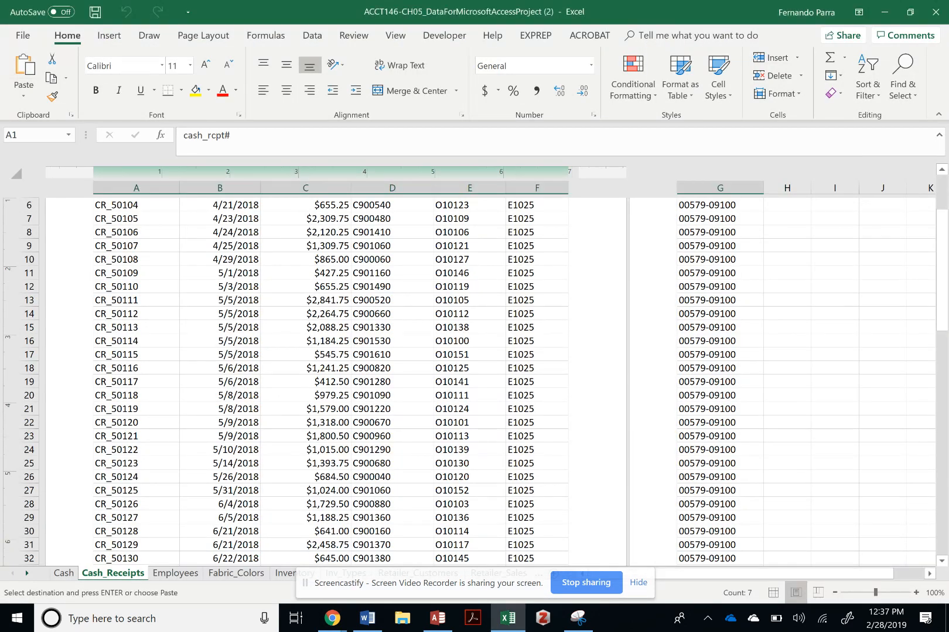
Step: Copy the Retailer_Customers headings, customer# through salesrep#, and return to the diagram
scroll(down, 3)
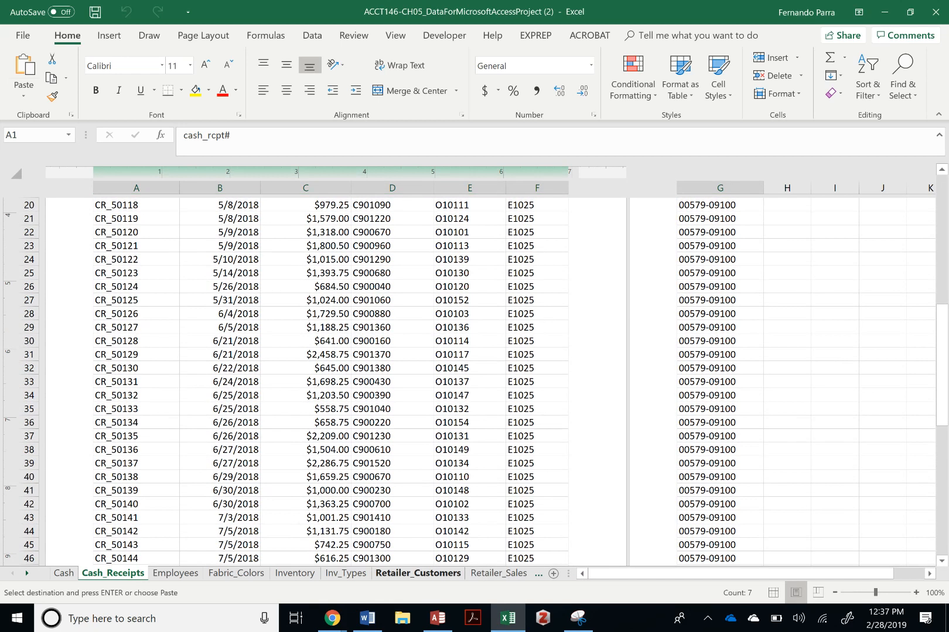
click(417, 573)
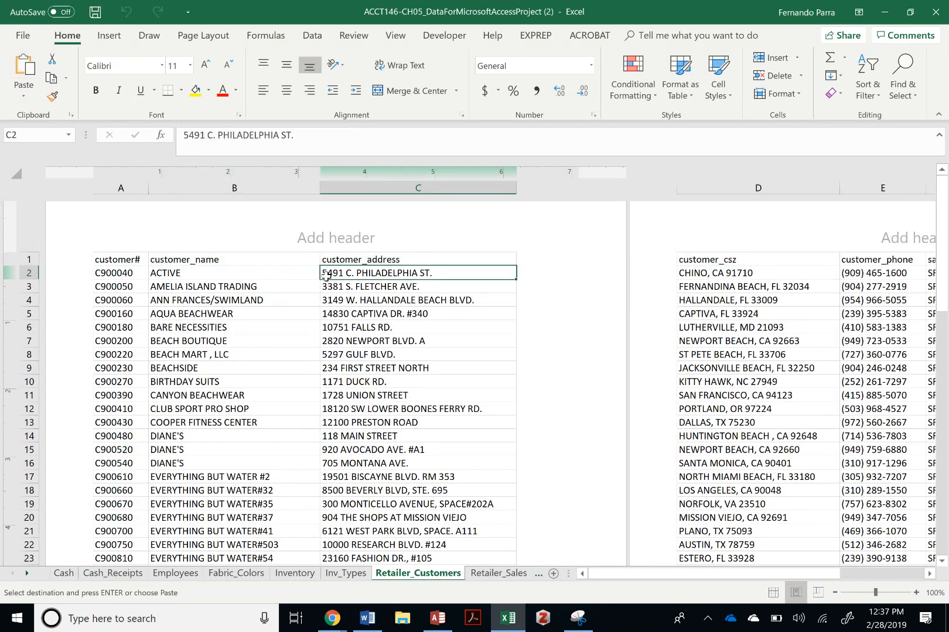
click(119, 258)
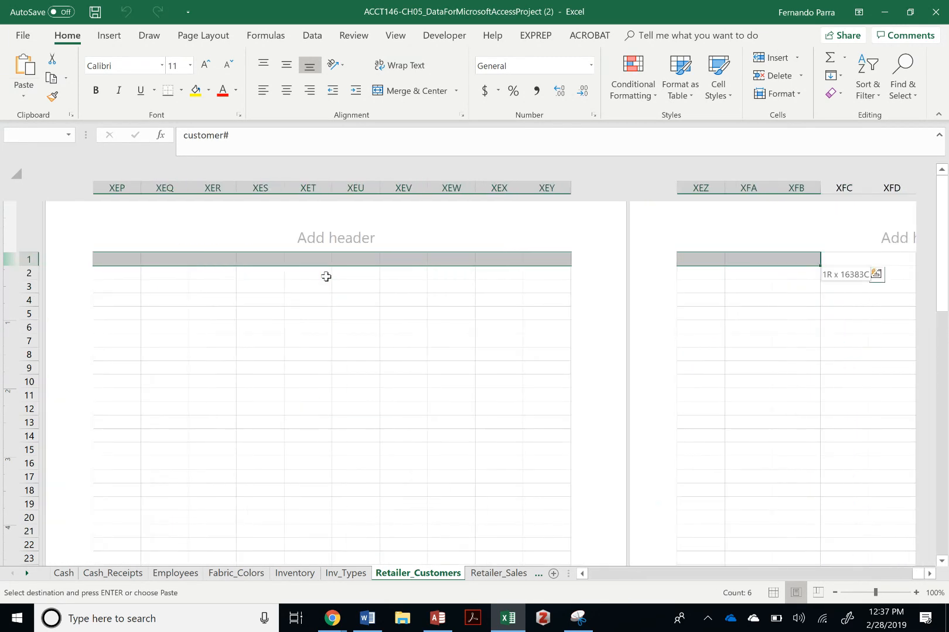
scroll(left, 3)
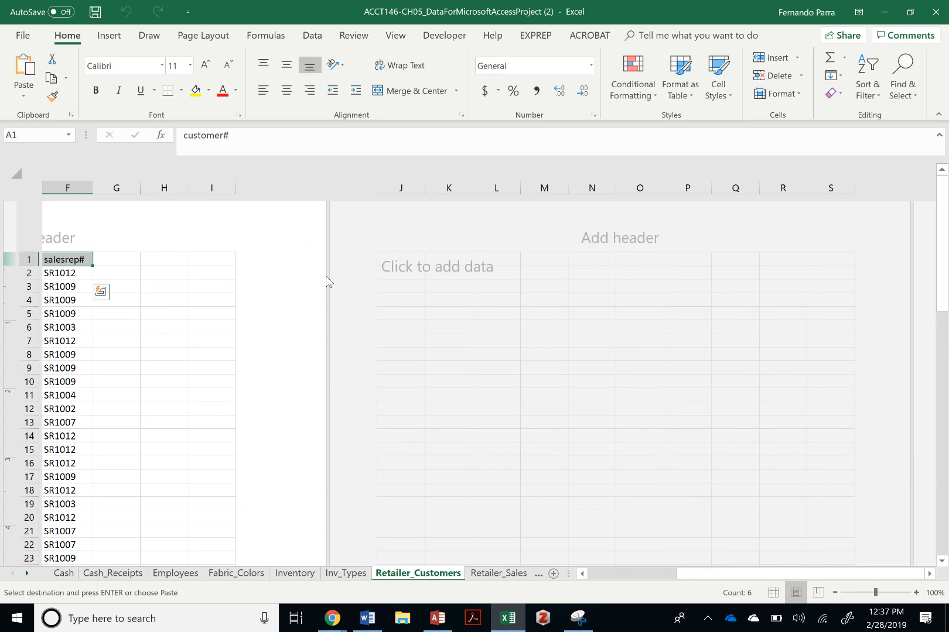
click(332, 621)
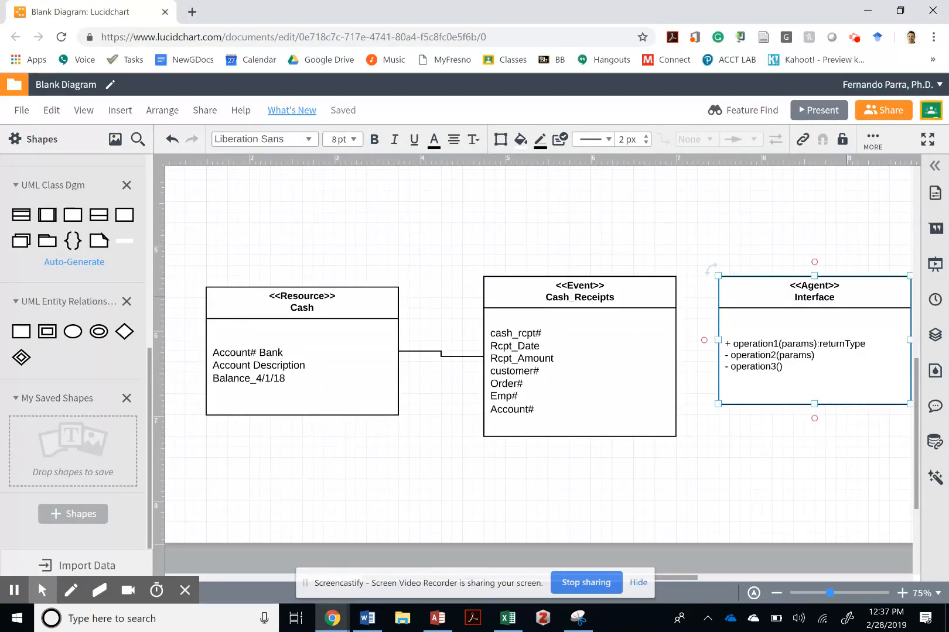
Step: Rename the class Retail_Customer and paste the customer headings as its attributes
double_click(814, 298)
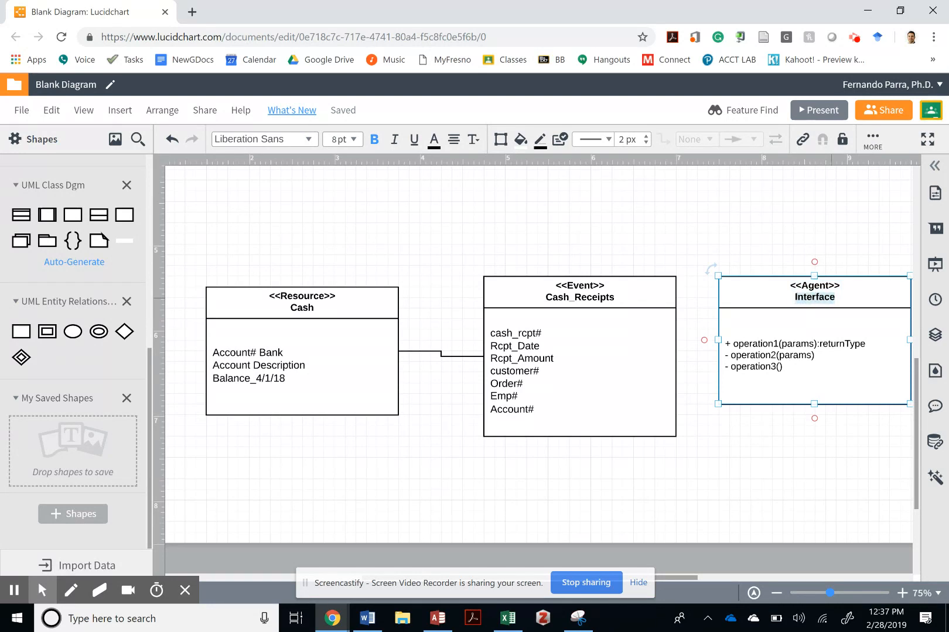
text(Retail)
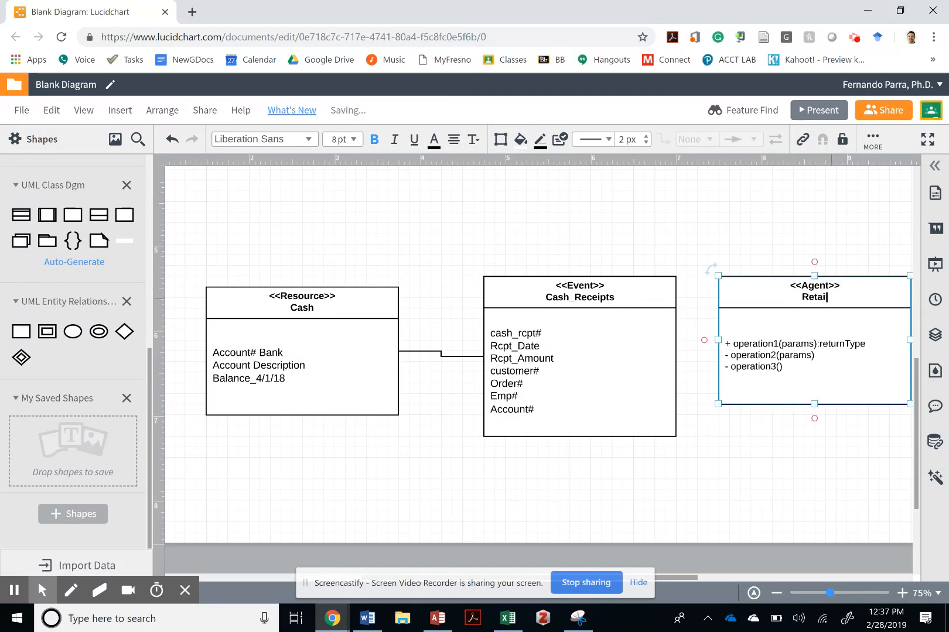
text(_Customer)
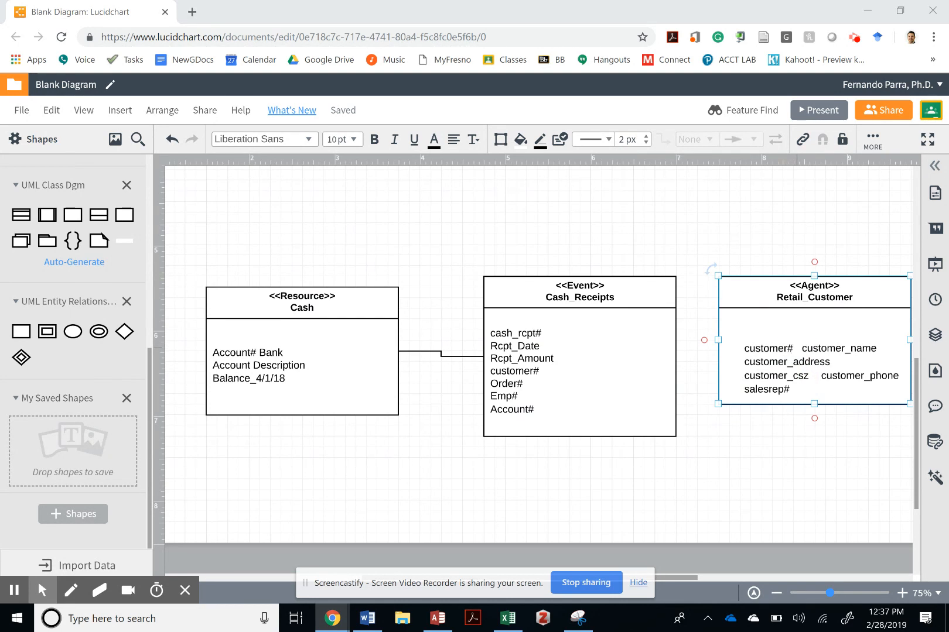
click(577, 618)
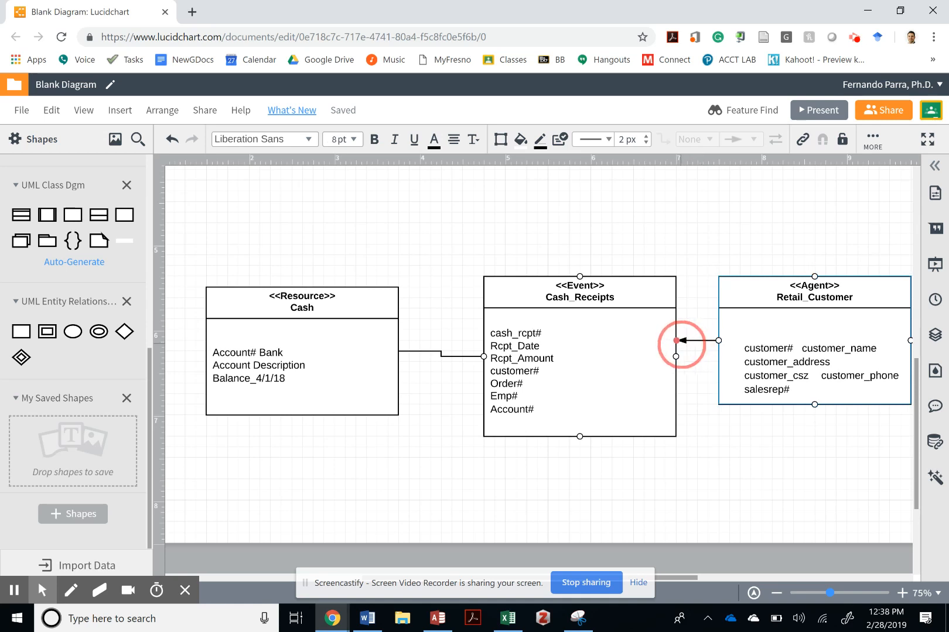
Step: Connect Retail_Customer to Cash_Receipts and set the line's end style to None
click(677, 341)
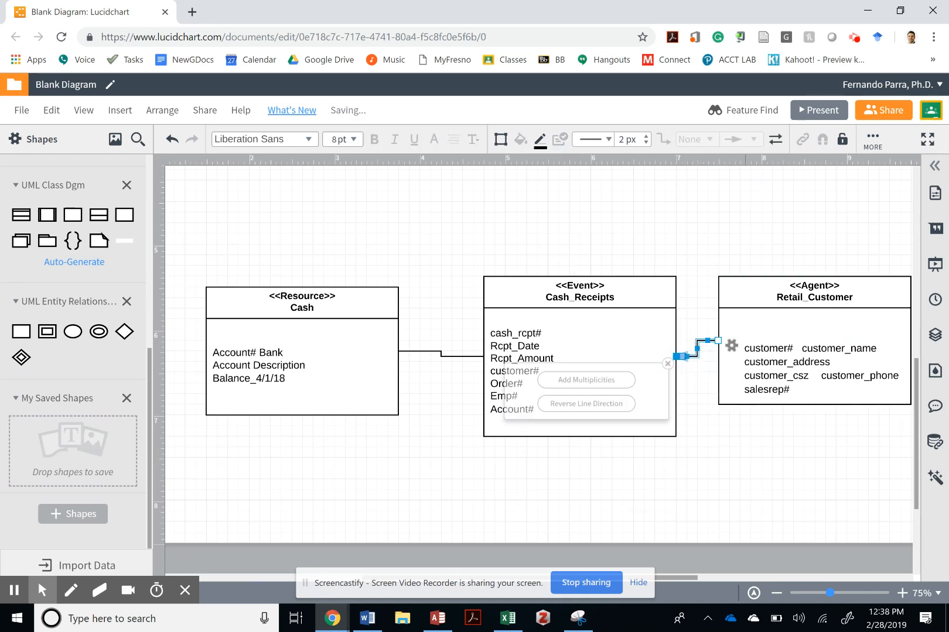
click(752, 140)
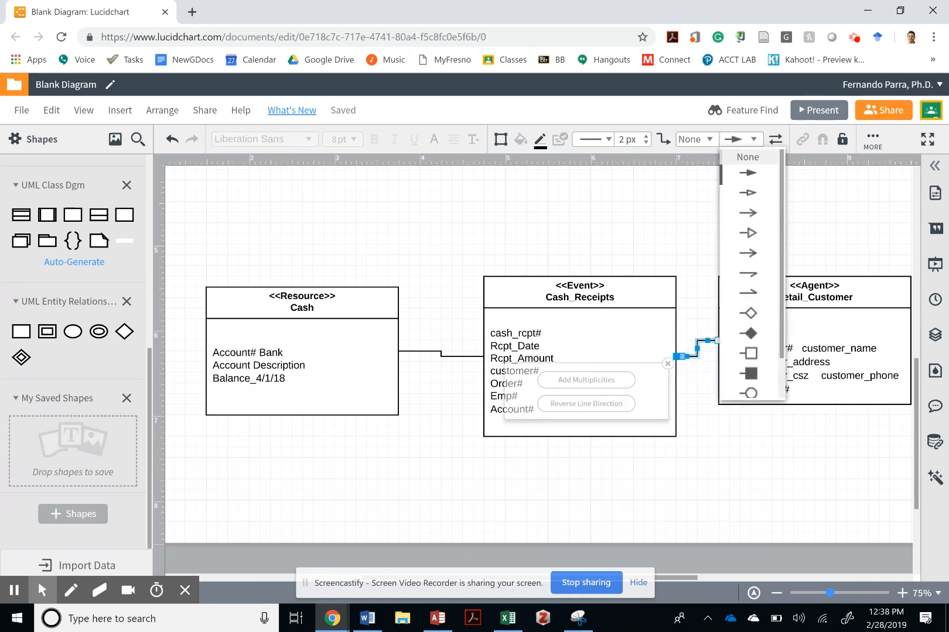
click(747, 157)
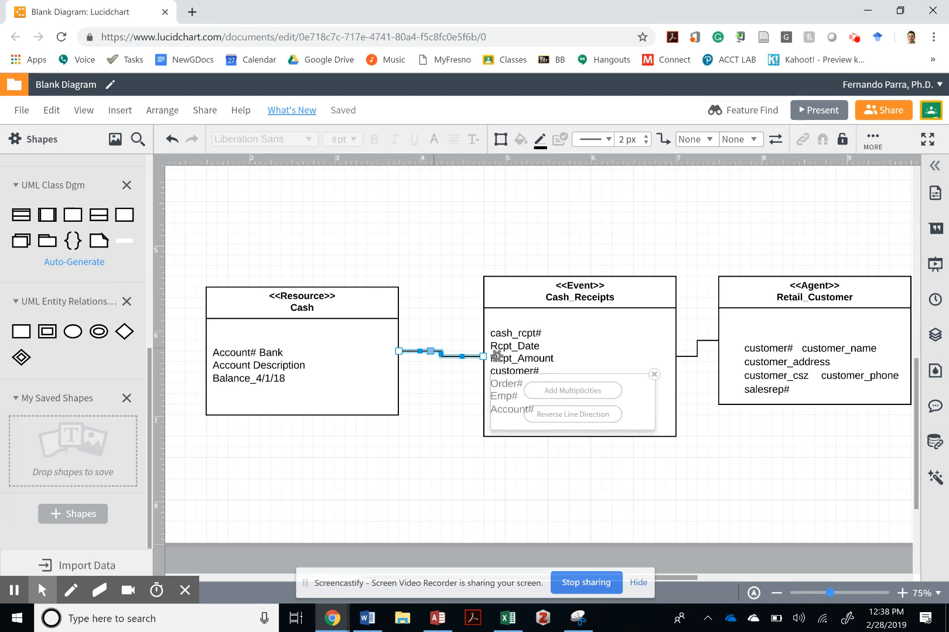
Step: Add 0..1 multiplicity labels to both ends of the Cash–Cash_Receipts line
right_click(435, 351)
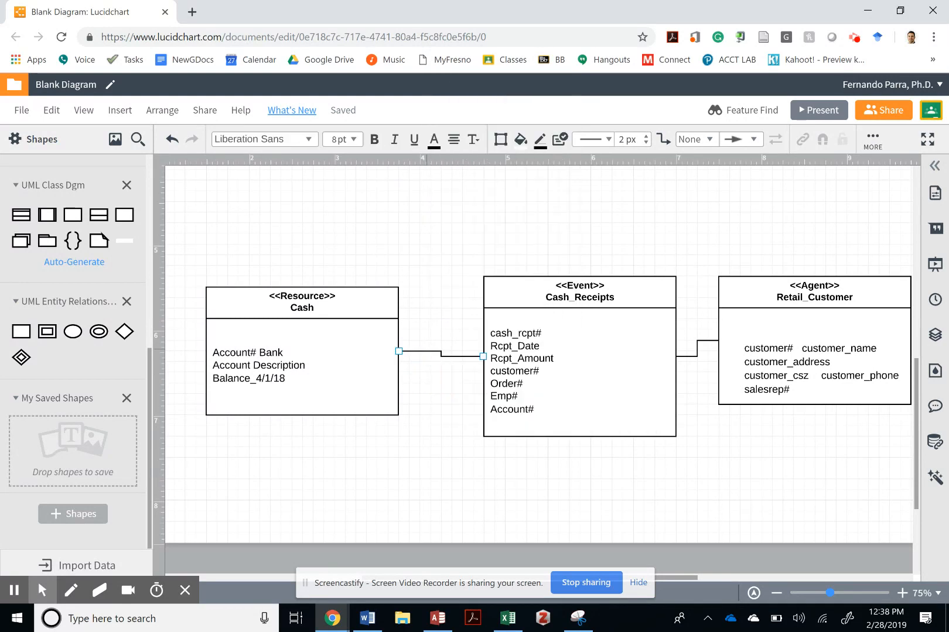
click(439, 355)
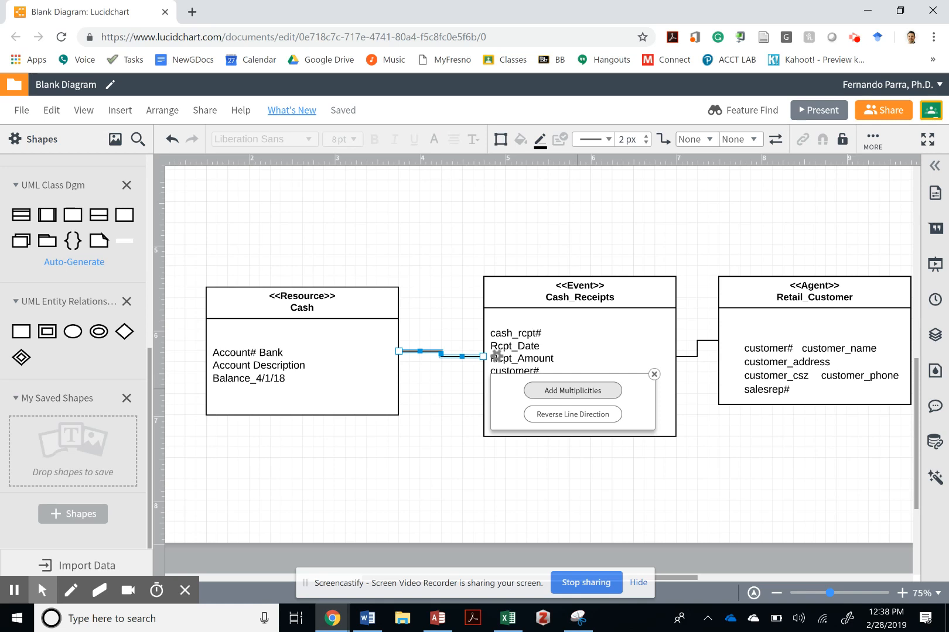
click(571, 390)
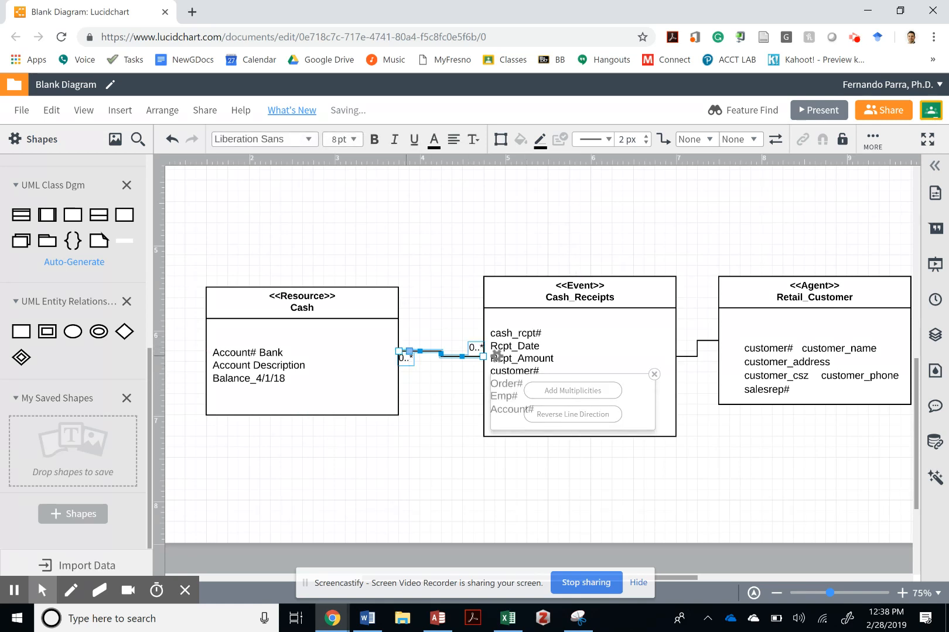